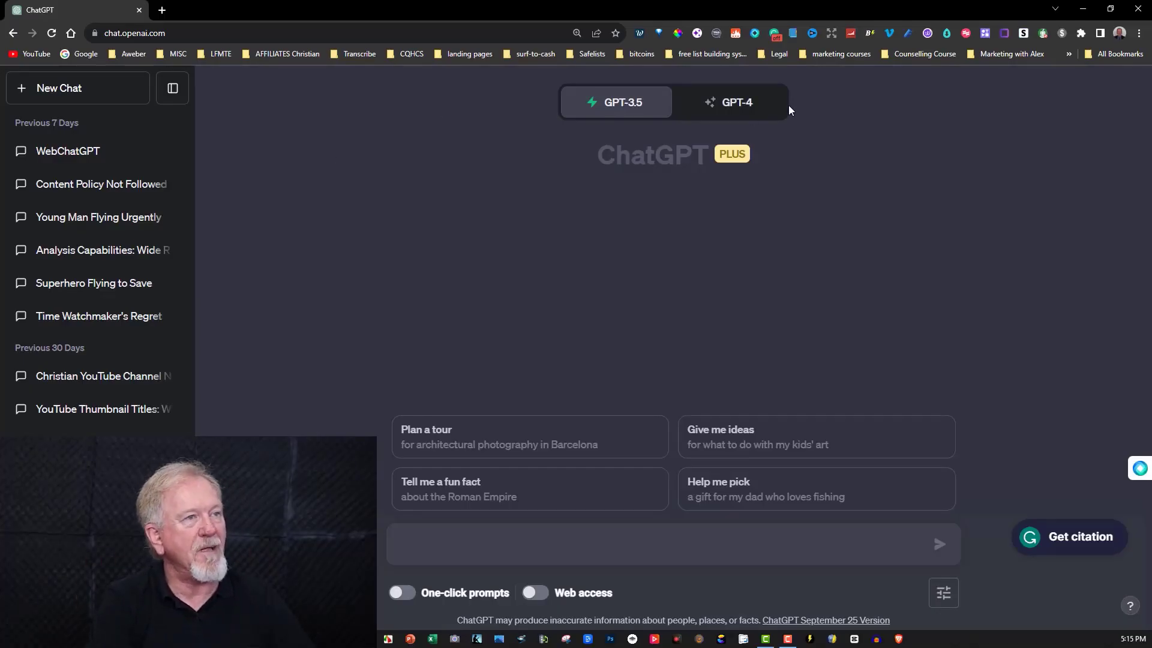
Switch the new chat to GPT-4 with DALL·E 3 (Beta) image generation
left_click(736, 102)
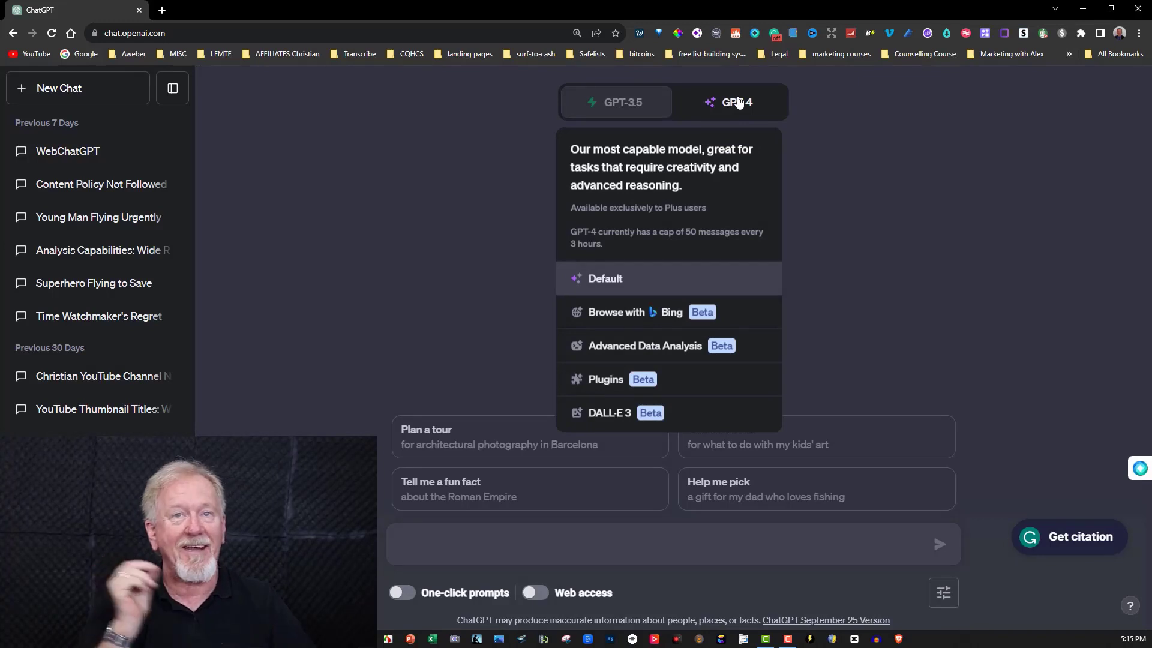
left_click(737, 102)
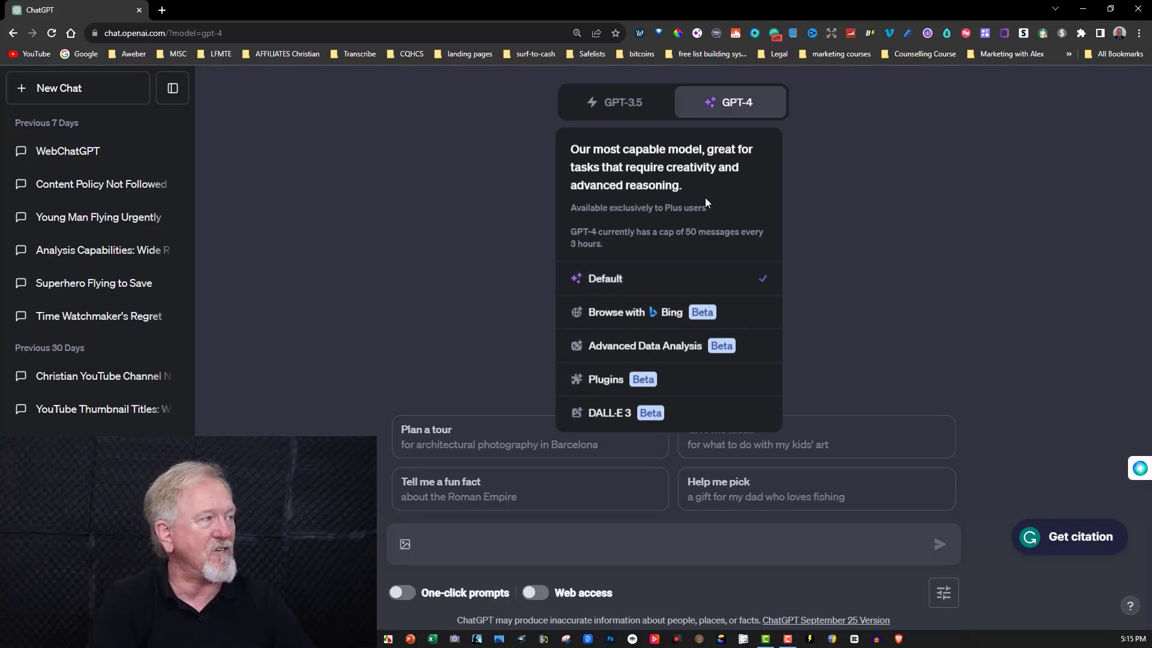
mouse_move(606, 412)
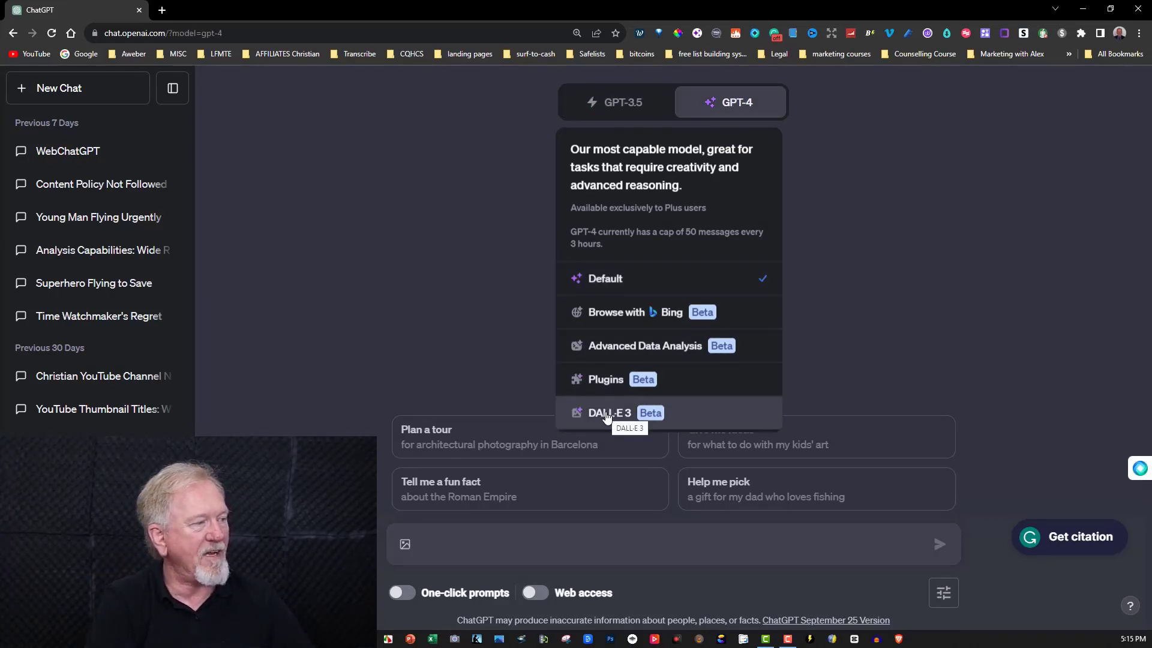
left_click(609, 413)
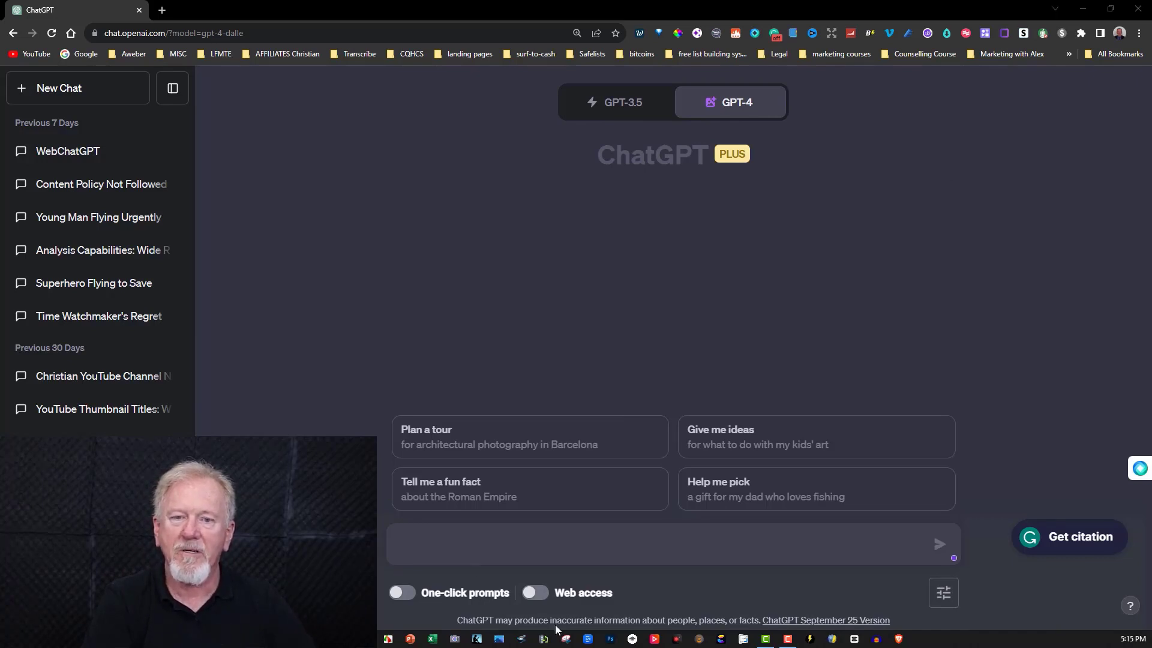
mouse_move(576, 351)
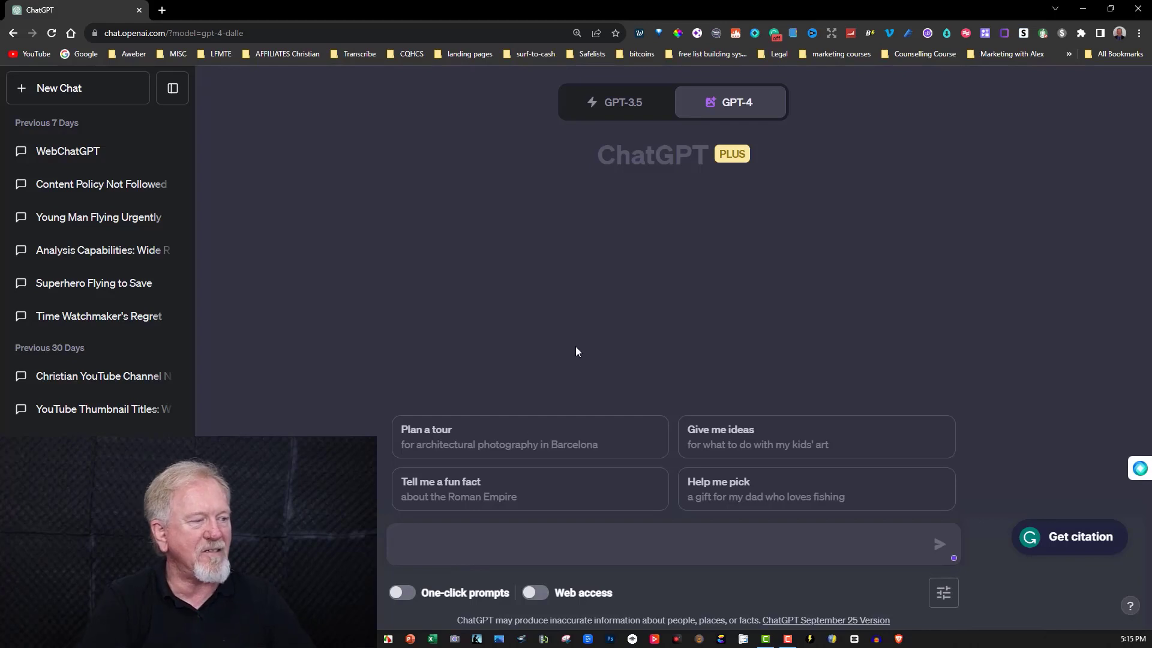
Send the black-and-white cartoon coloring page prompt of a winged dragon and hilltop castle
type("Create black and white coloring pages. No color, no shading, cartoon style of a dragon standing in a forest. Behind the dragon is a castle on a hill. The dragon has wings. Friendly looking dragon. Aspect ratio 9:16, no shading")
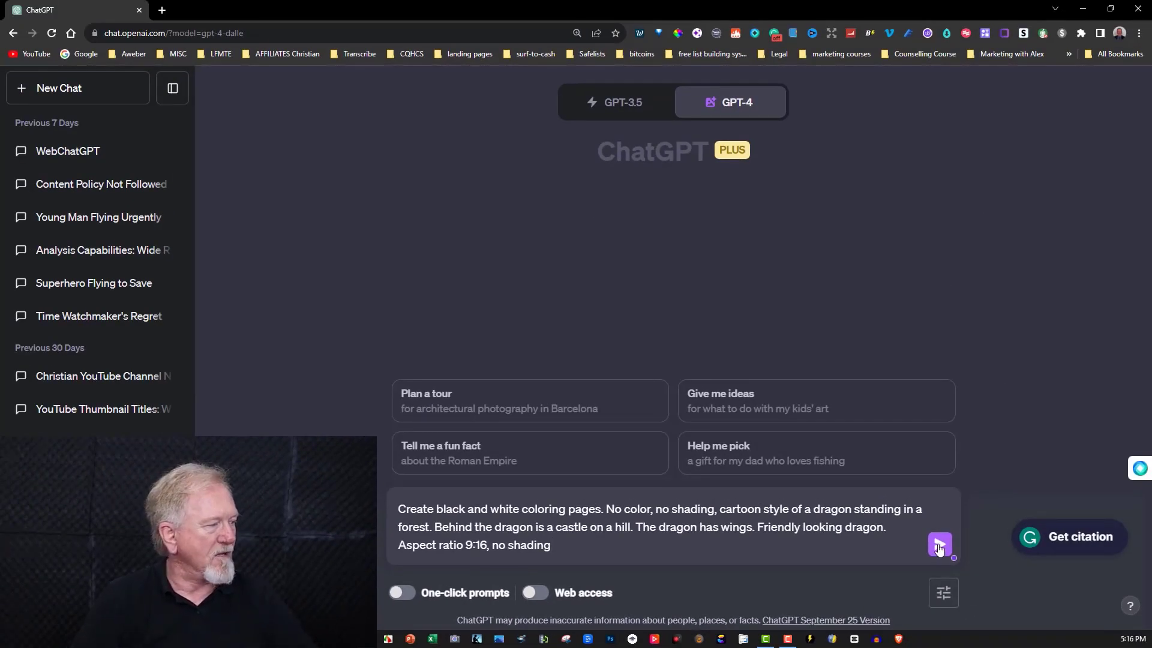
left_click(939, 545)
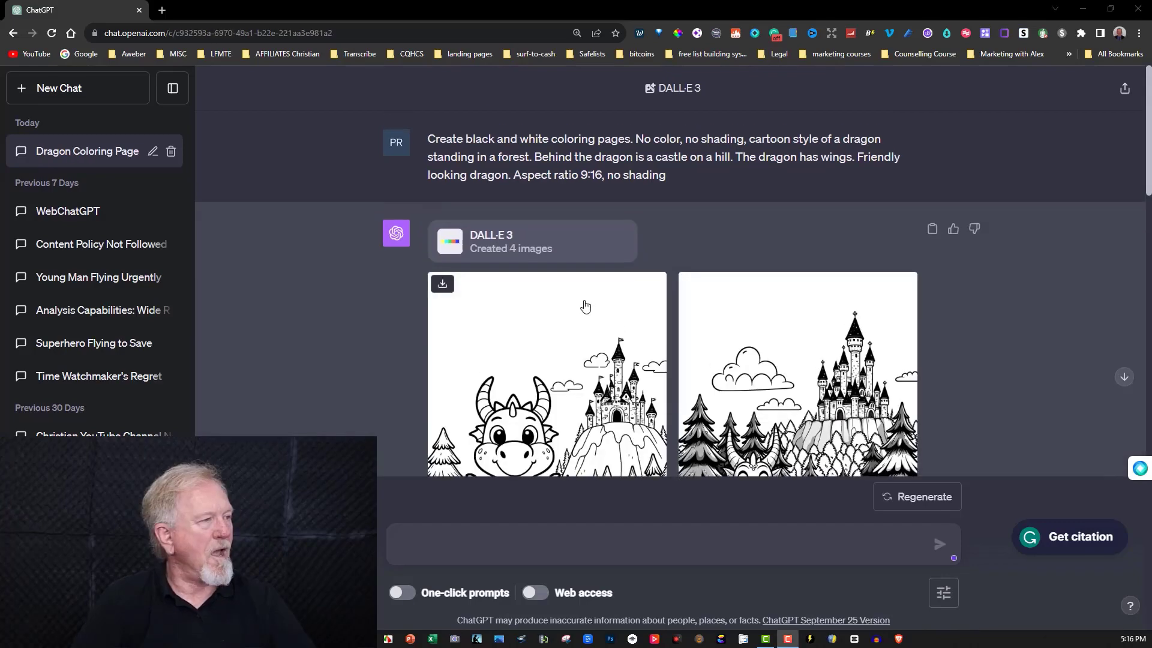
Review the four dragon drawings and start a follow-up message asking for more pages
scroll("down", 3)
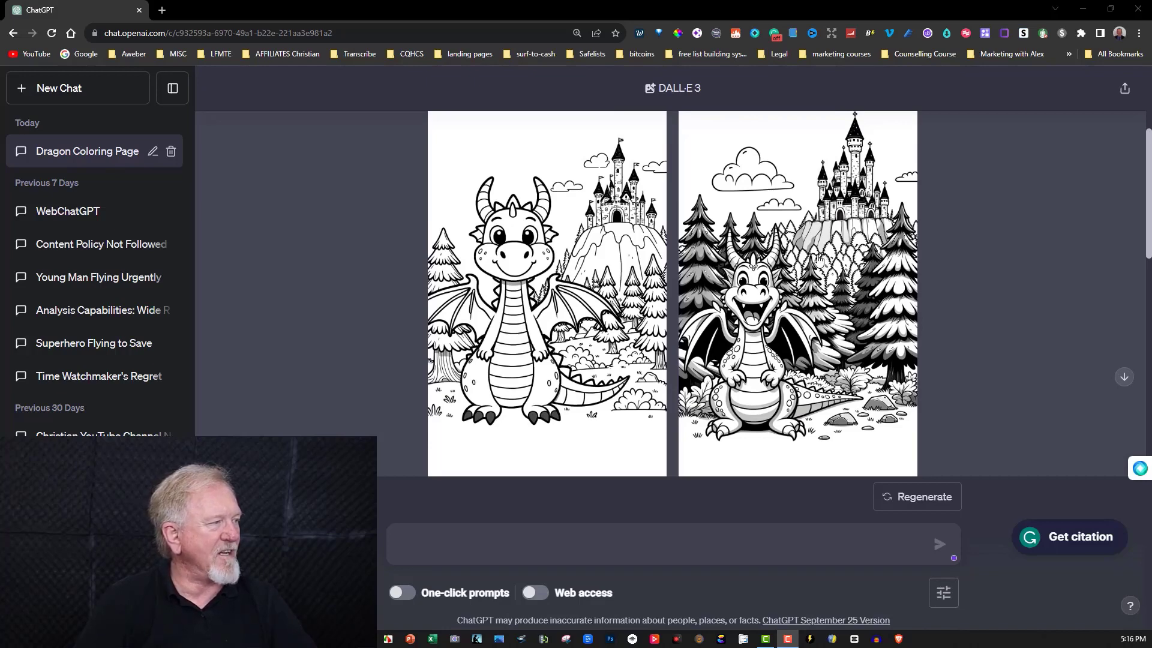
scroll("down", 3)
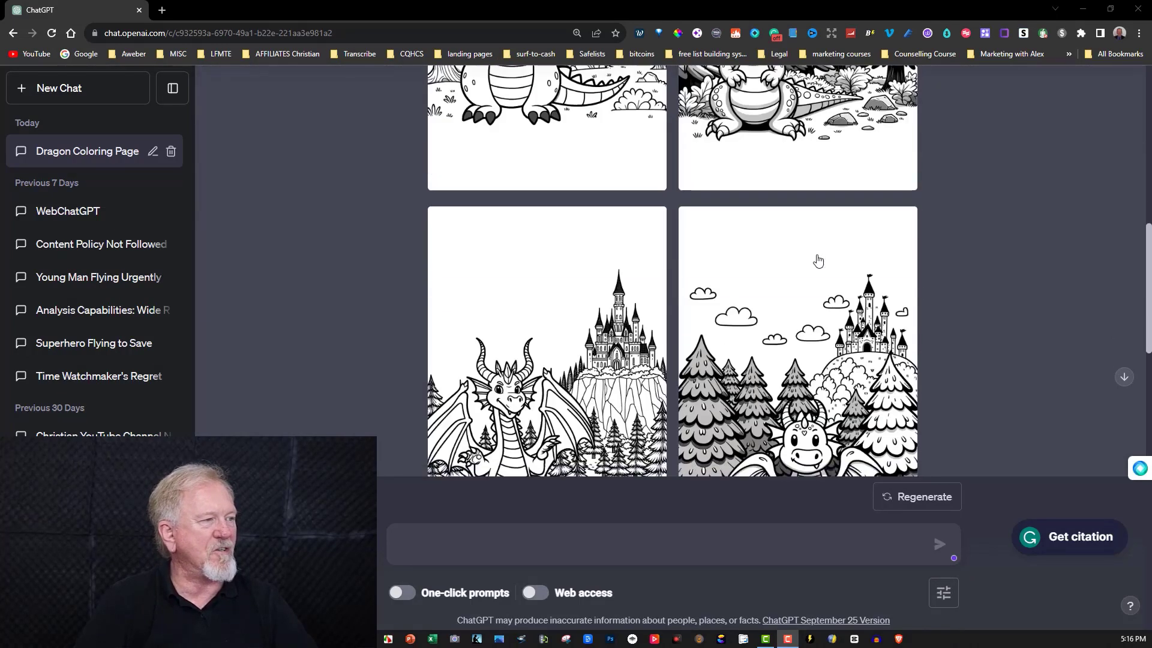
scroll("down", 3)
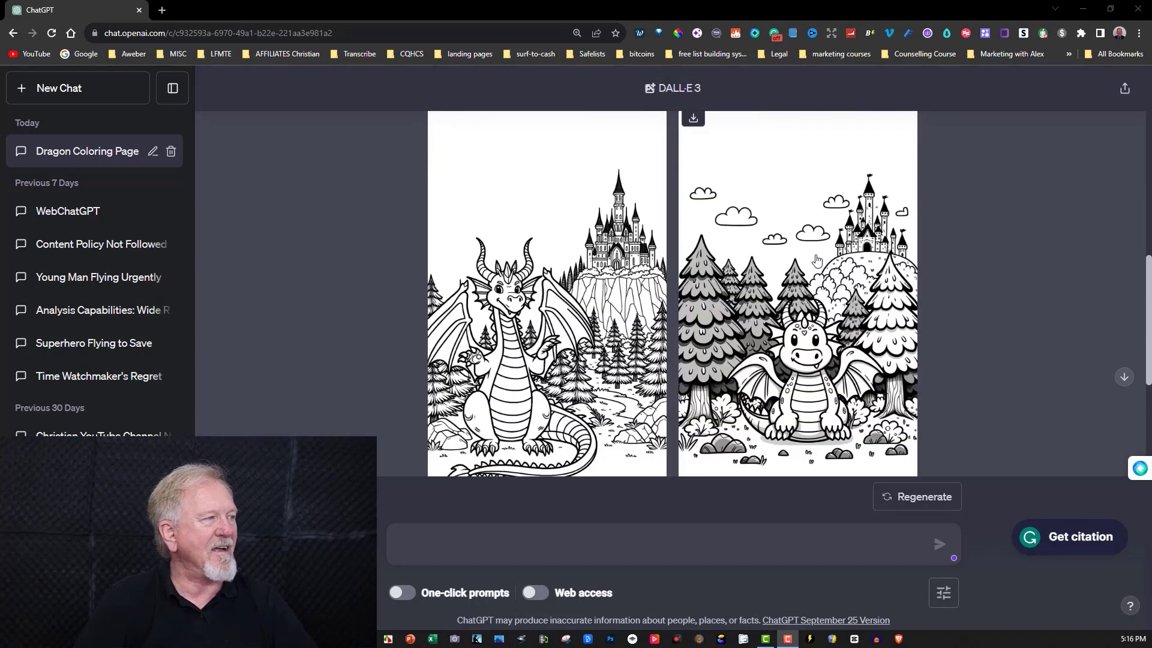
mouse_move(802, 261)
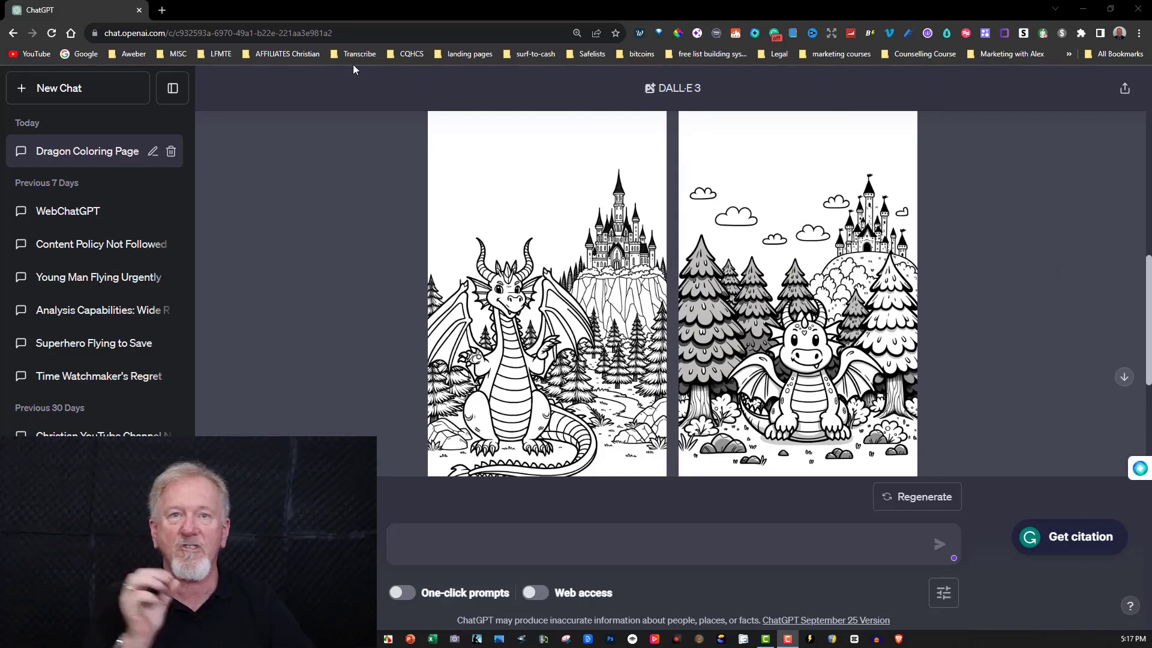
mouse_move(543, 255)
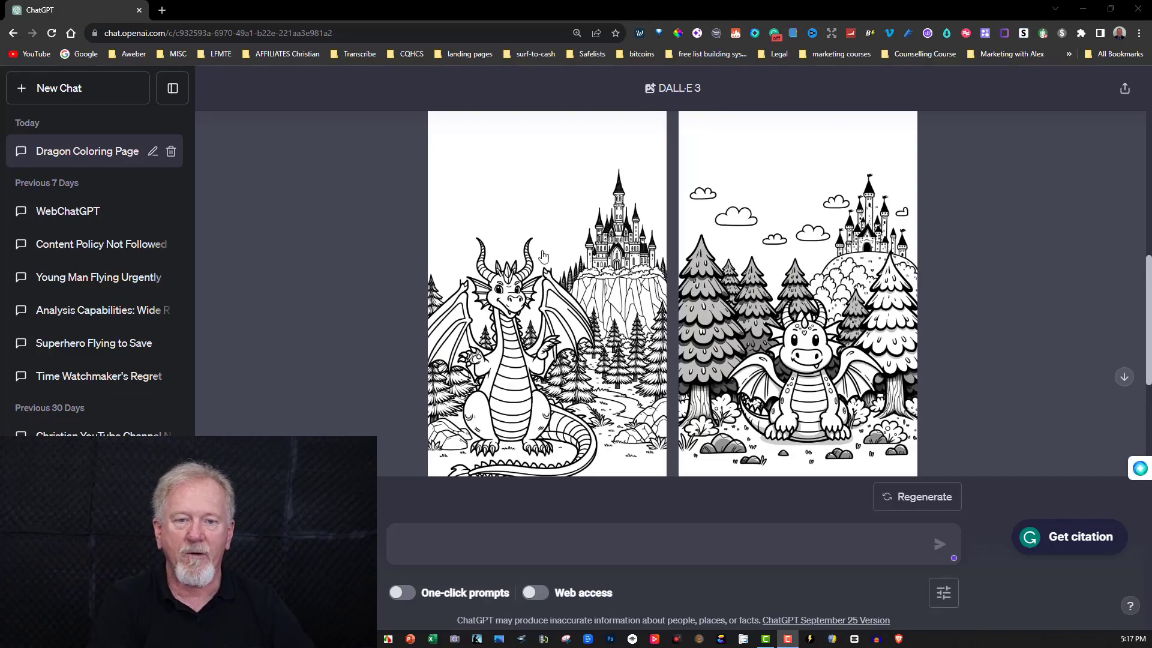
scroll("down", 3)
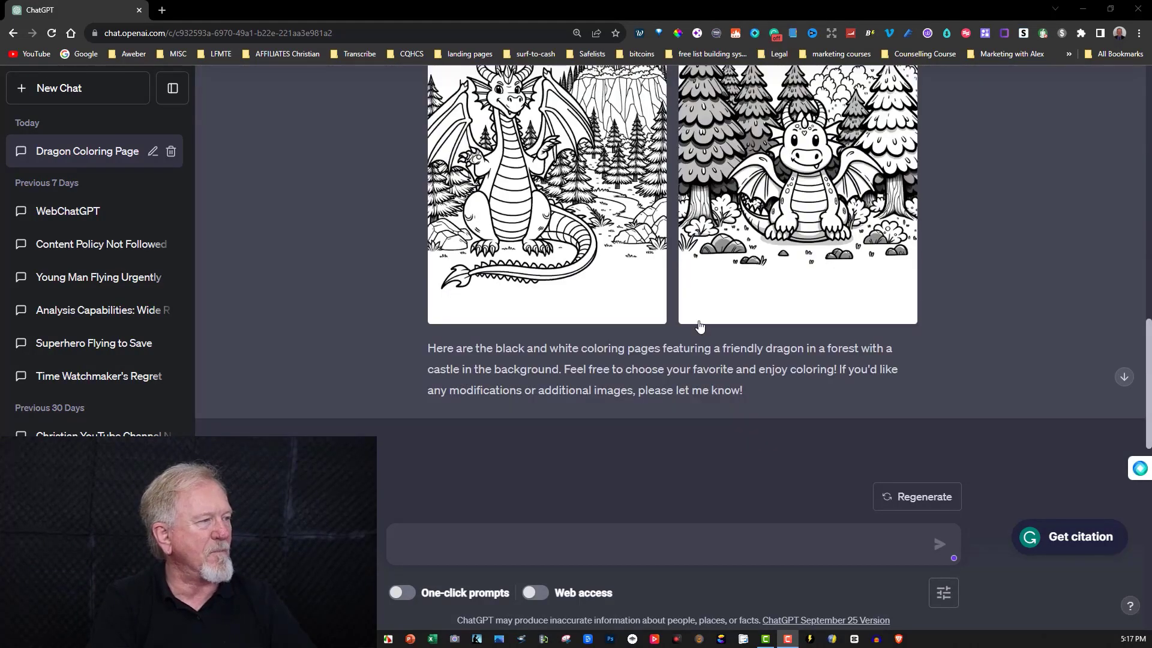
left_click(480, 544)
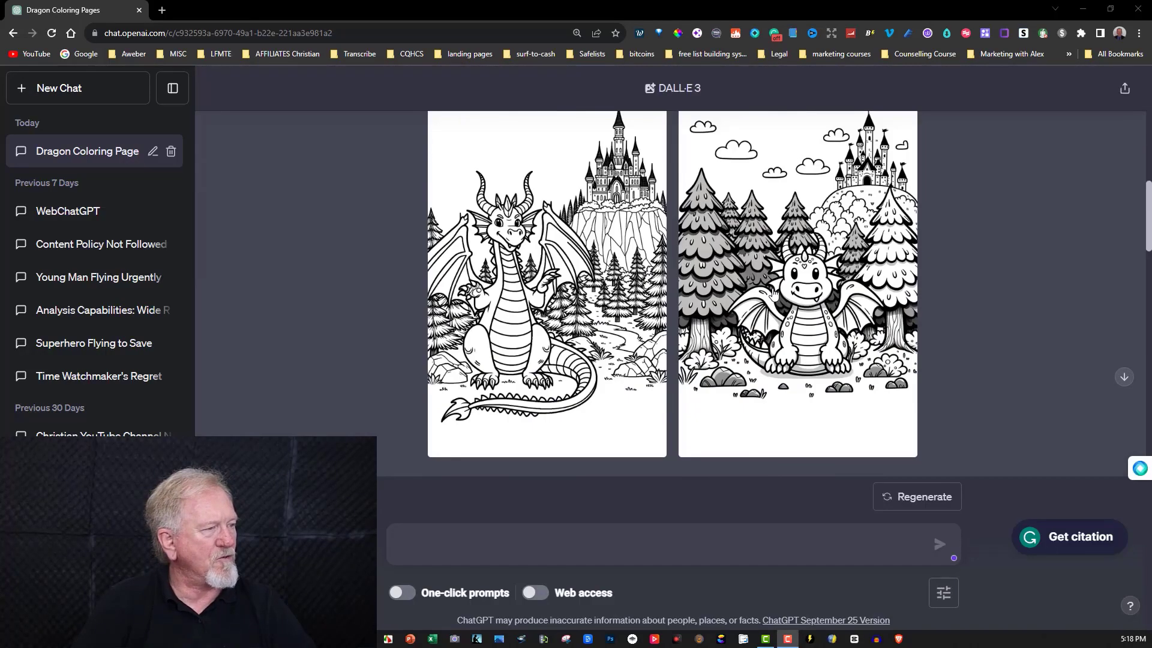
scroll("down", 3)
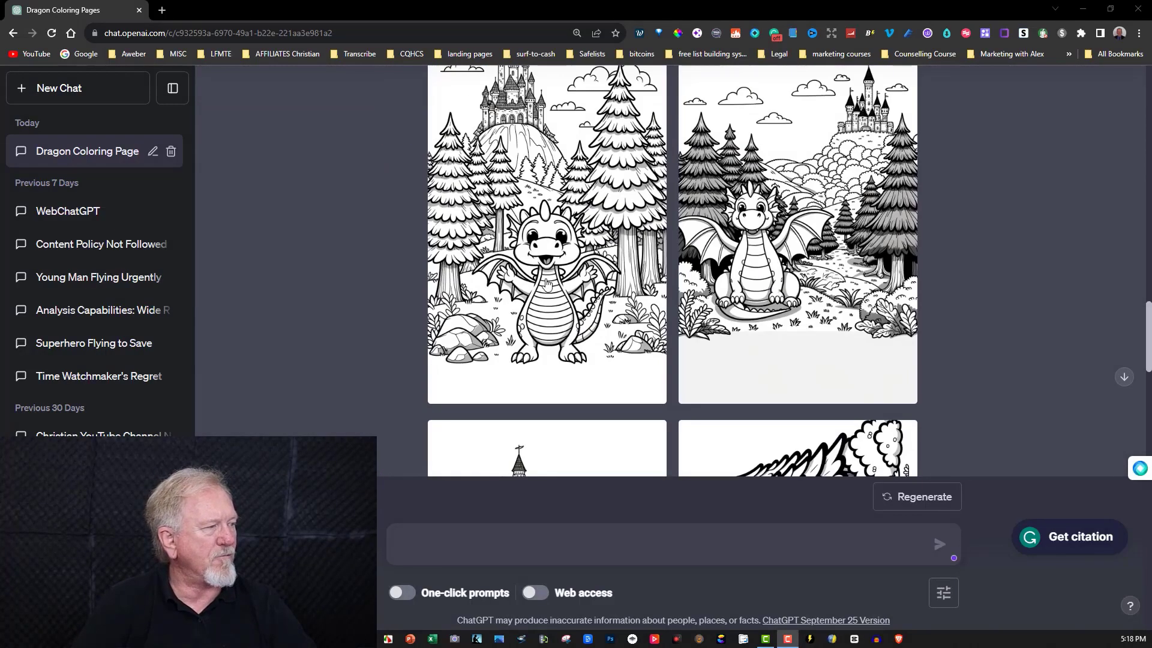
scroll("down", 3)
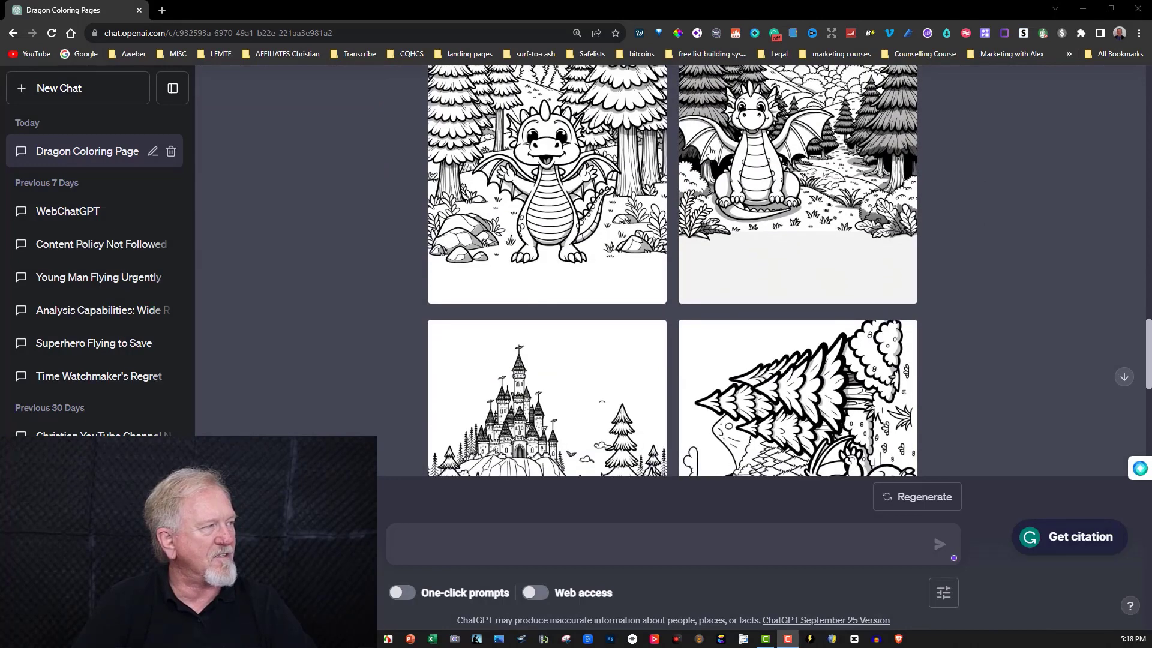
scroll("down", 3)
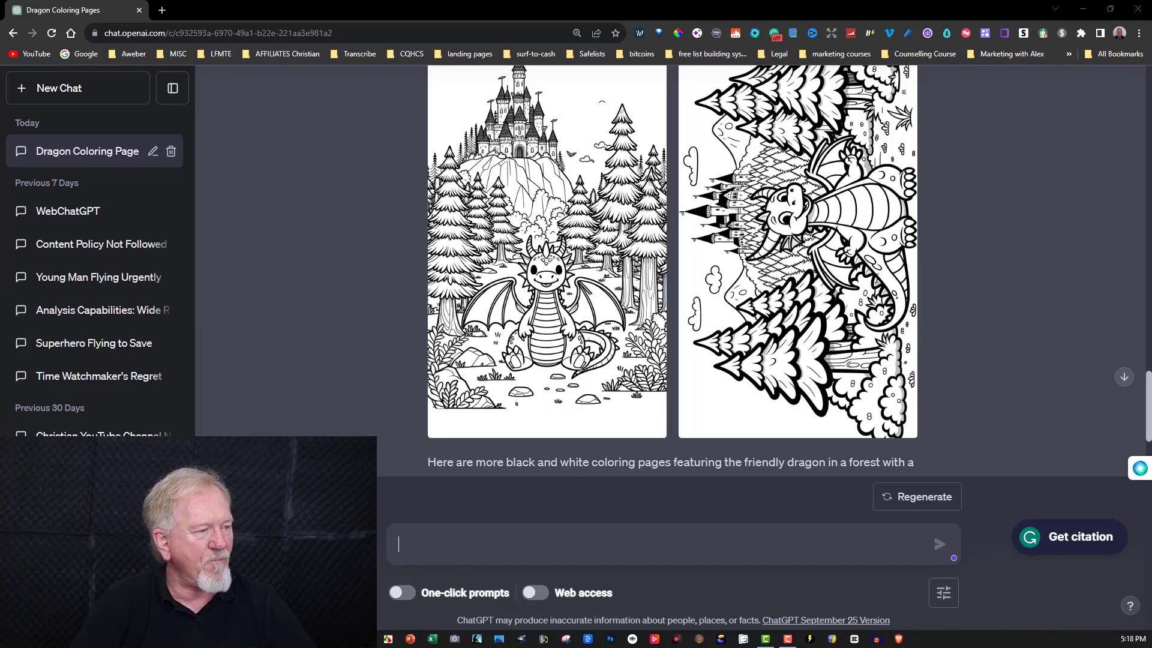
Send the coloring page prompt of a forest unicorn with a princess behind it
type("Create black and white coloring pages. No color, no shading, cartoon style of a unicorn standing in a forest. Behind the unicorn is a princess.  Friendly looking unicorn. Aspect ratio 9:16, no shading")
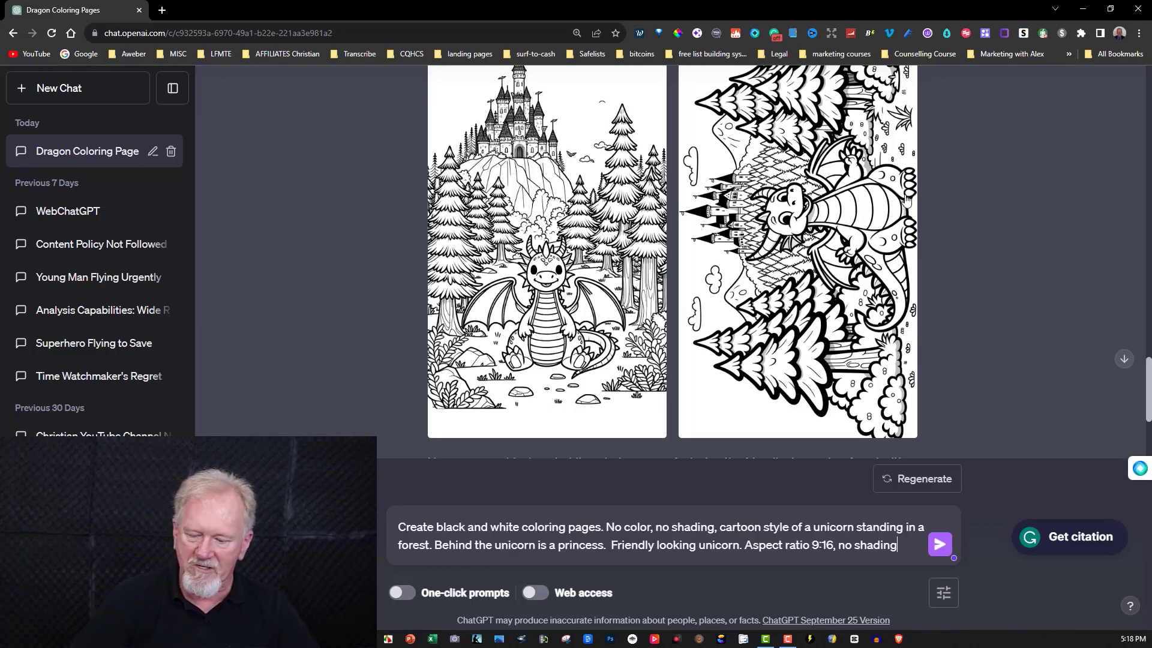
mouse_move(505, 509)
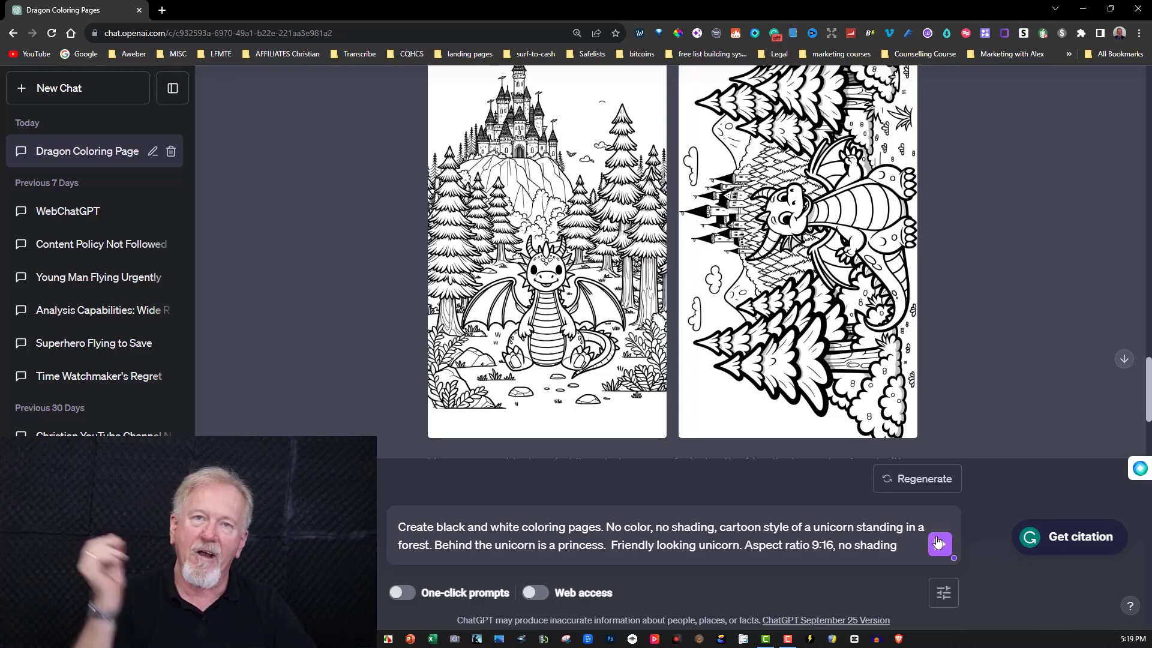
mouse_move(939, 543)
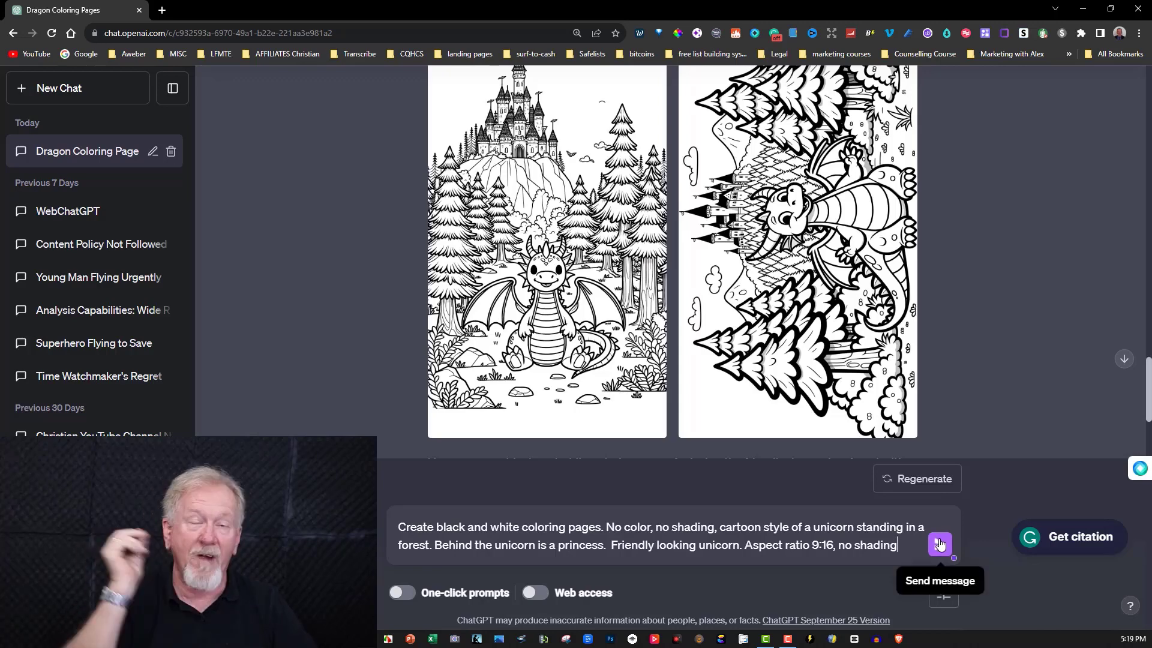
left_click(939, 544)
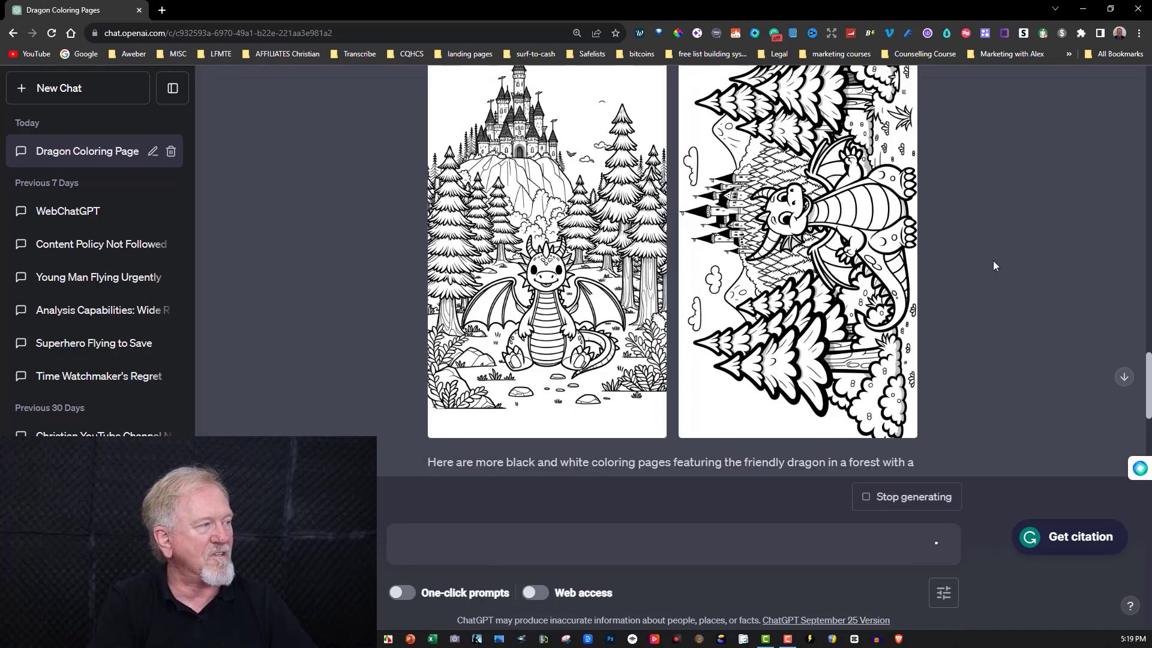
scroll("down", 3)
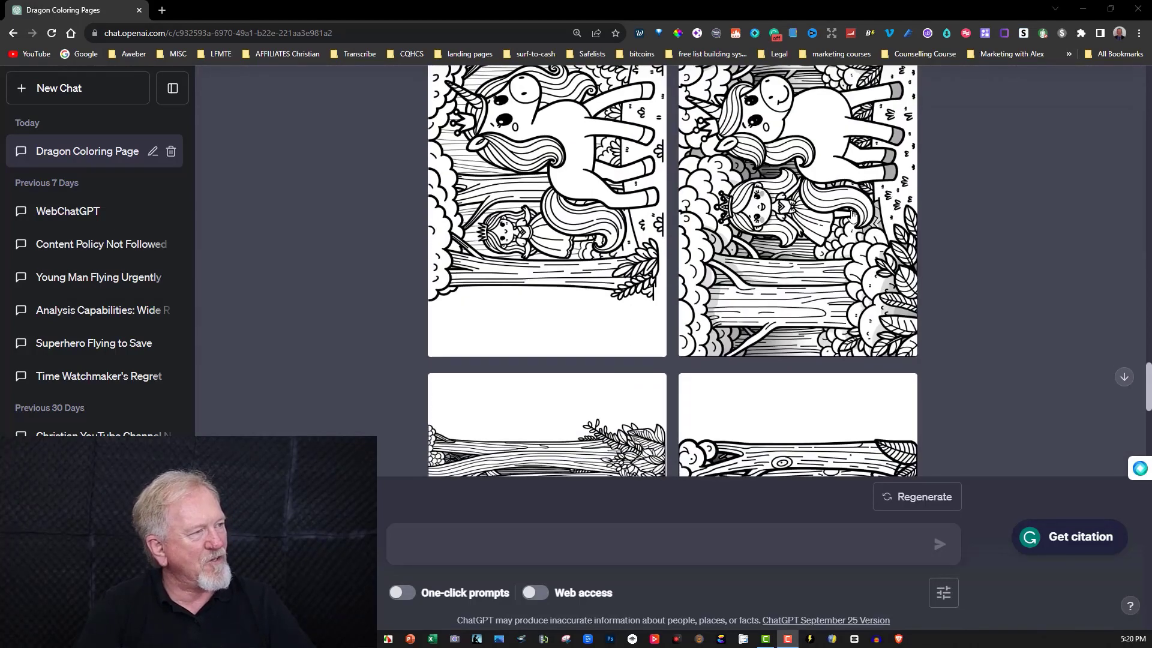
Scroll through the generated unicorn and princess drawings
scroll("down", 3)
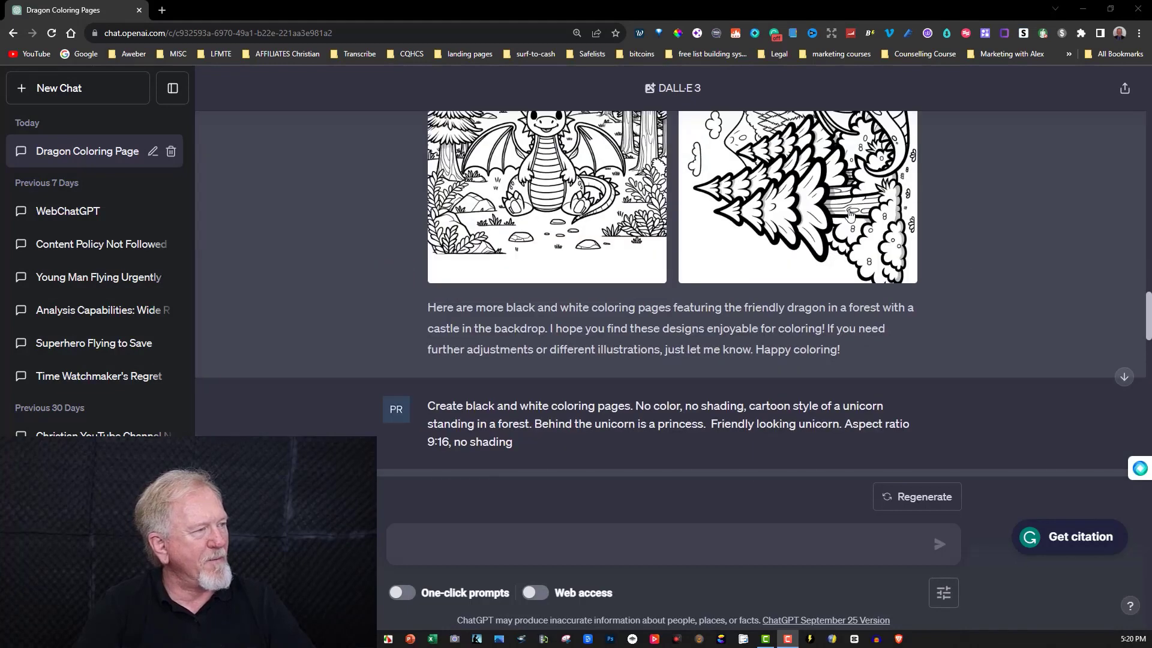
scroll("down", 3)
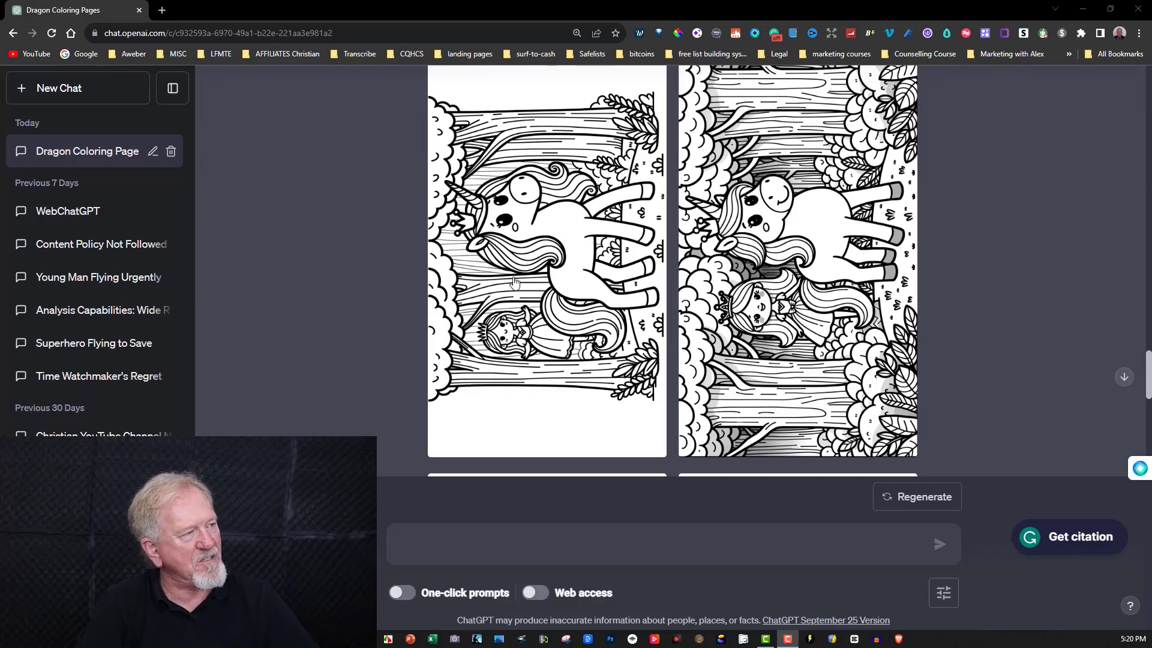
mouse_move(770, 281)
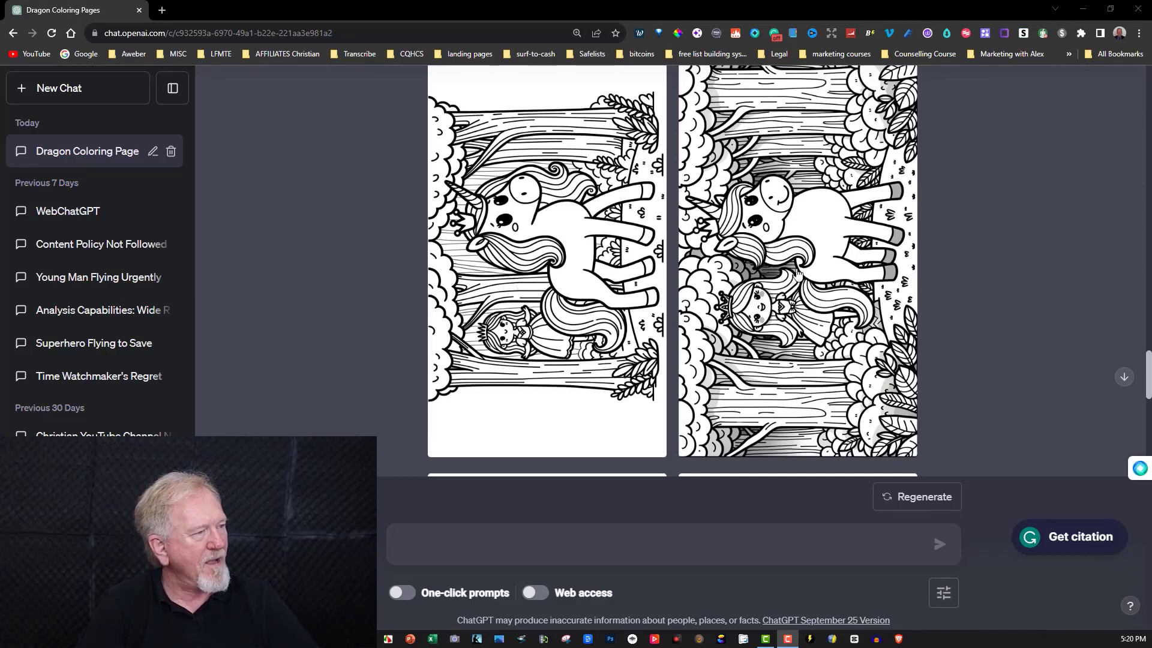
scroll("down", 3)
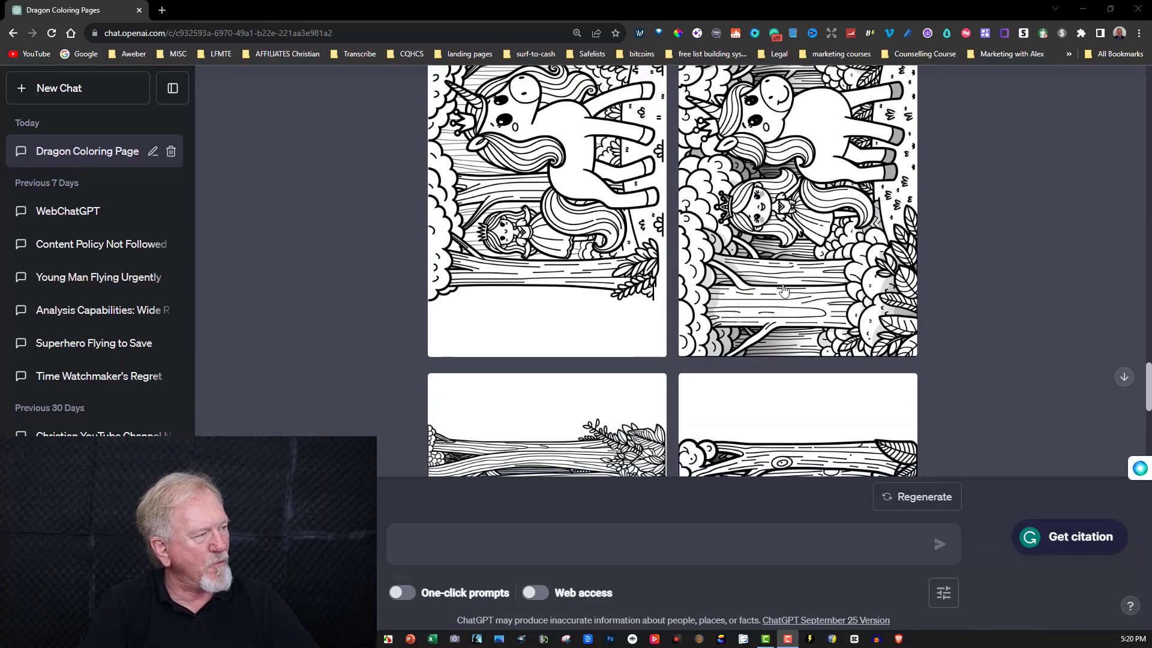
scroll("down", 3)
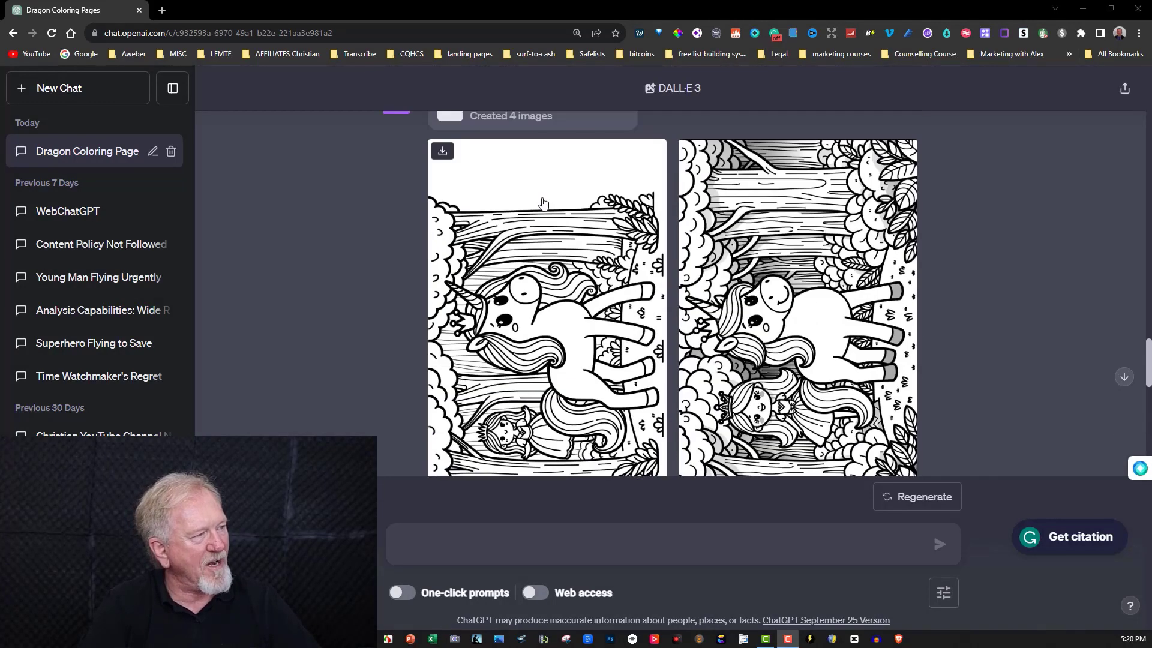
scroll("down", 3)
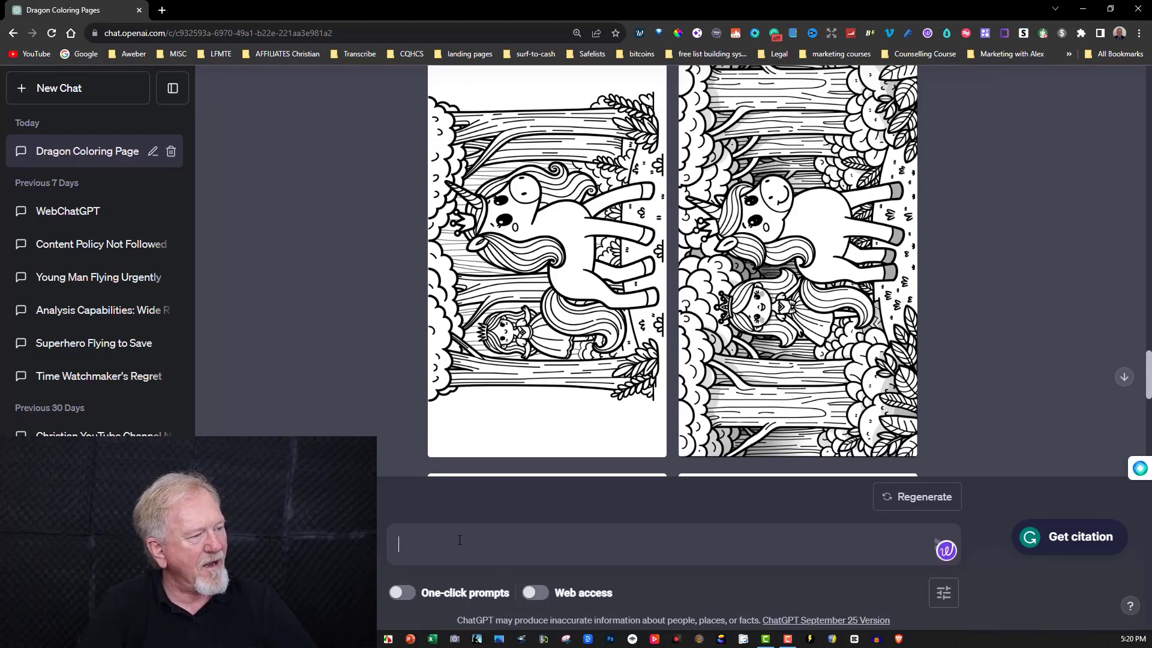
Ask ChatGPT to 'please make this a vertical portrait image'
type("please make this")
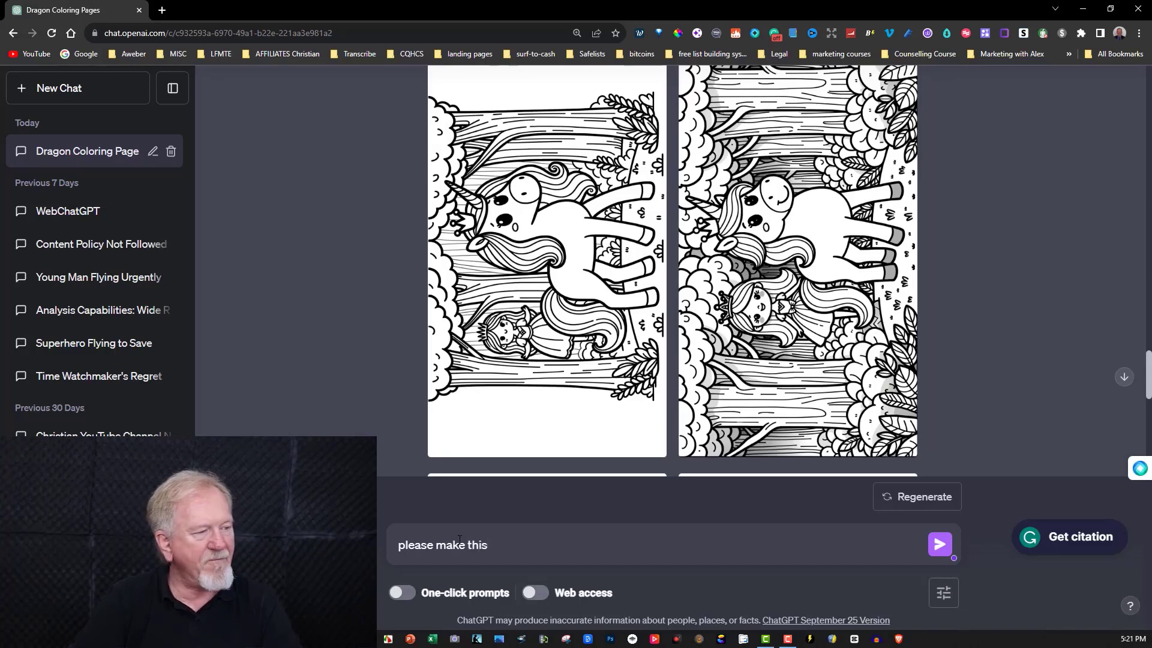
type("a vertical portrait ima")
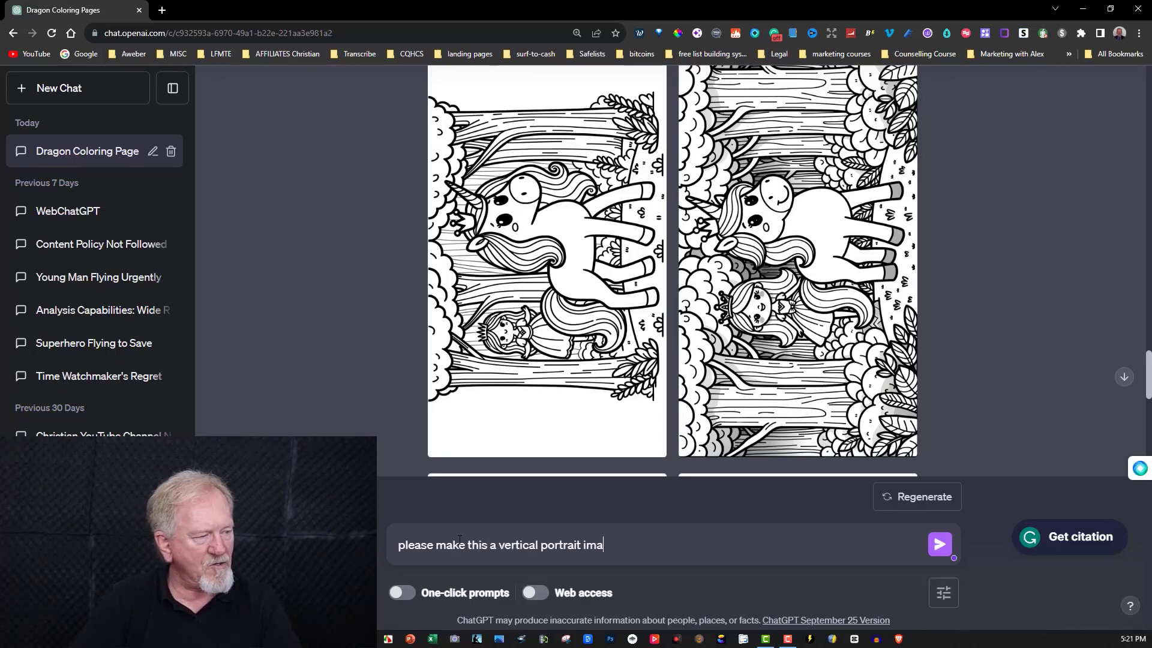
left_click(938, 544)
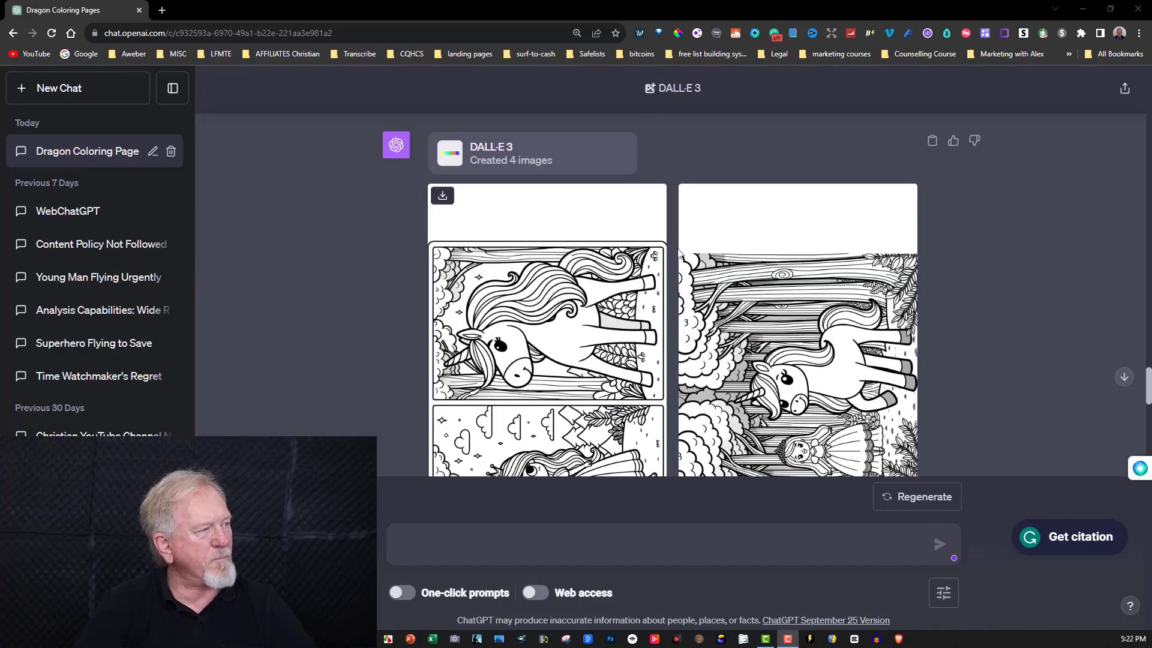
scroll("down", 3)
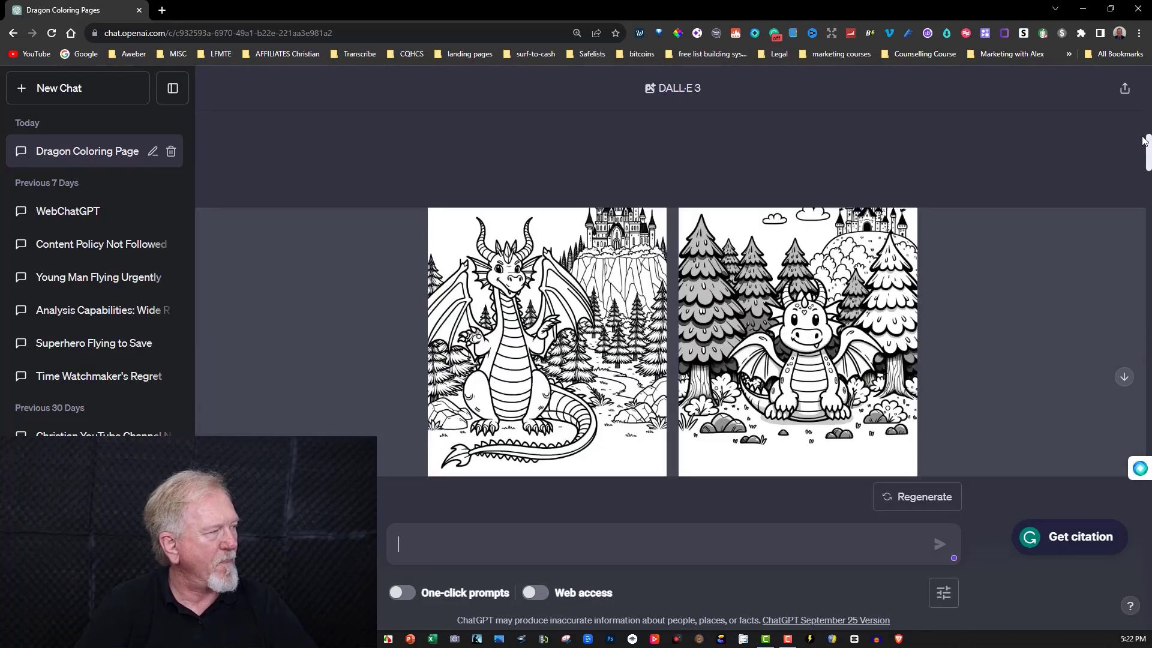
scroll("down", 3)
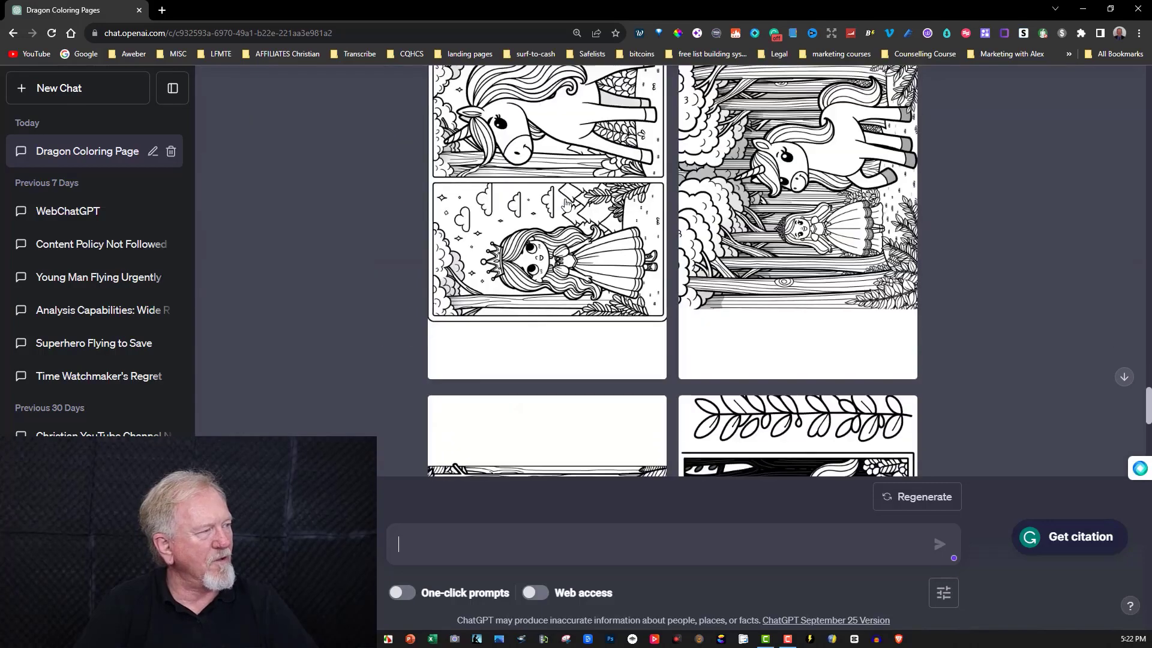
scroll("down", 3)
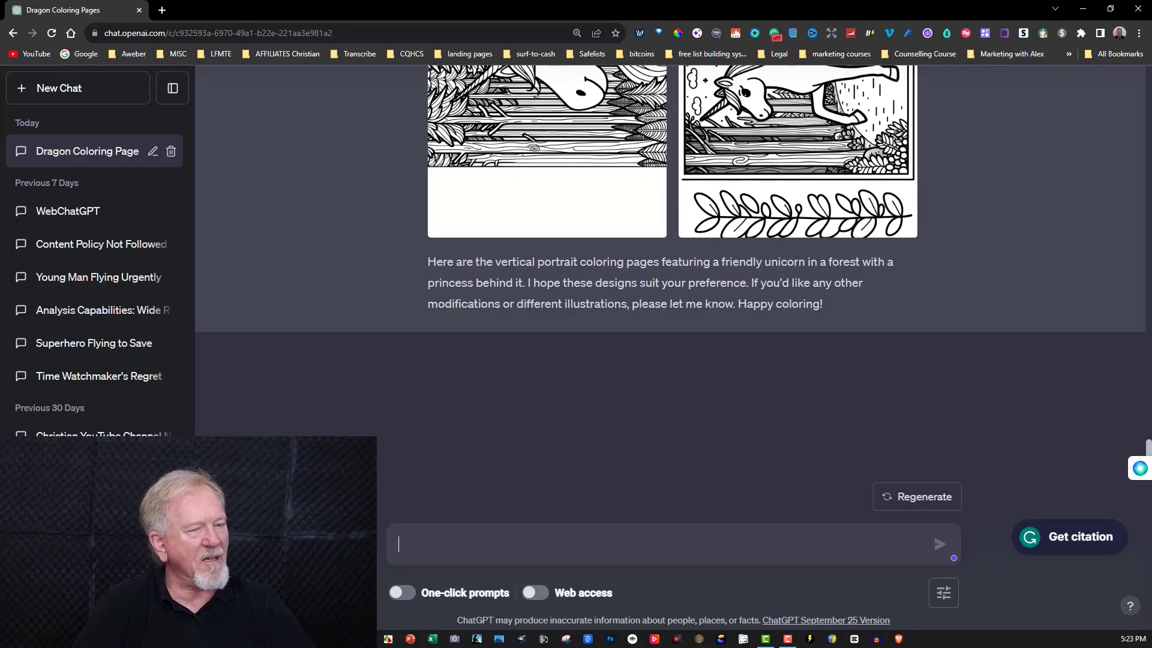
Enter the 9:16 black-and-white coloring page prompt of a mermaid on a rock beside a crab
type("Create black and white coloring pages. No color, no shading, cartoon style of a mermaid sitting on a rock.  There is a crab sitting on the rock next to the mermaid. Aspect ratio 9:16, no shading")
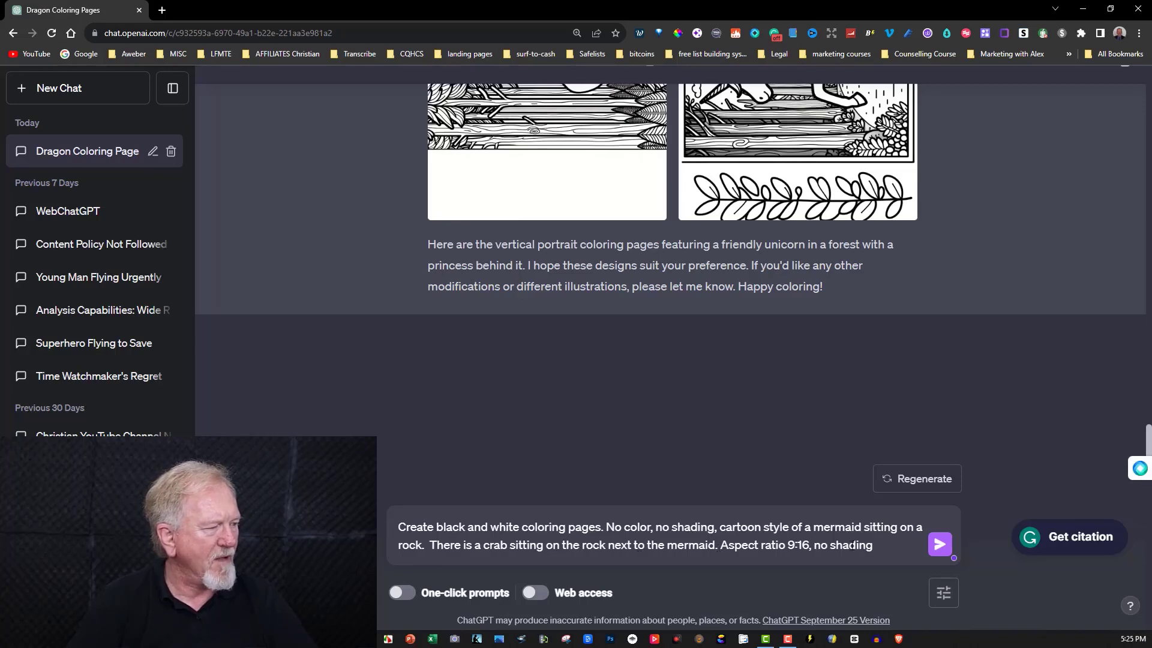
mouse_move(939, 543)
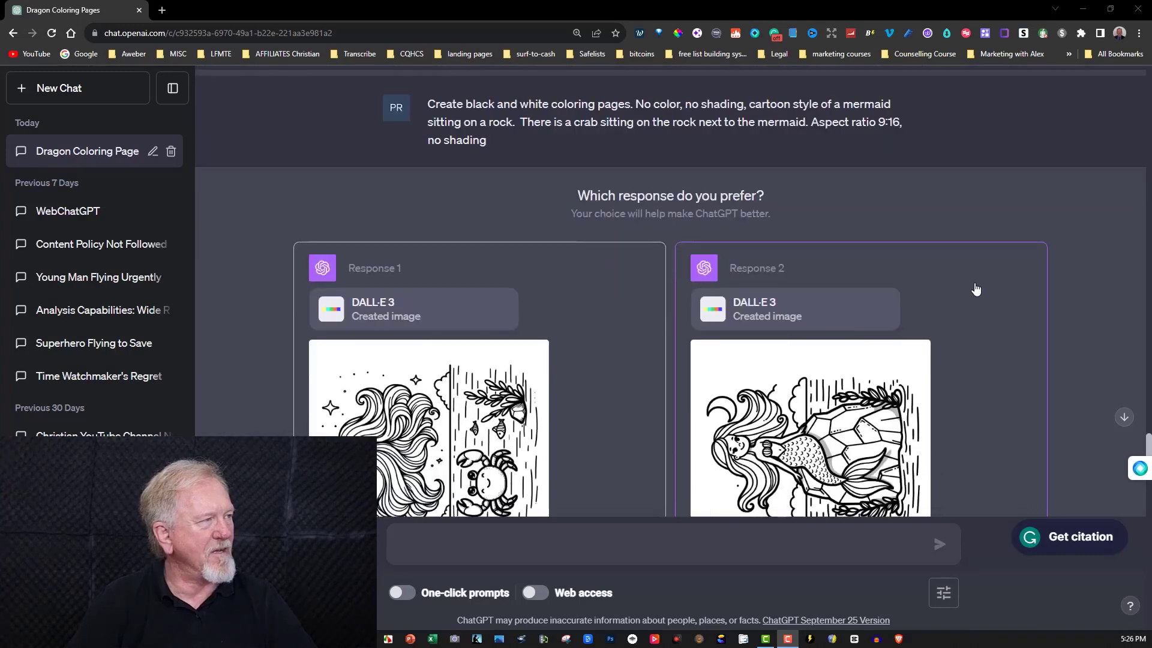
scroll("down", 3)
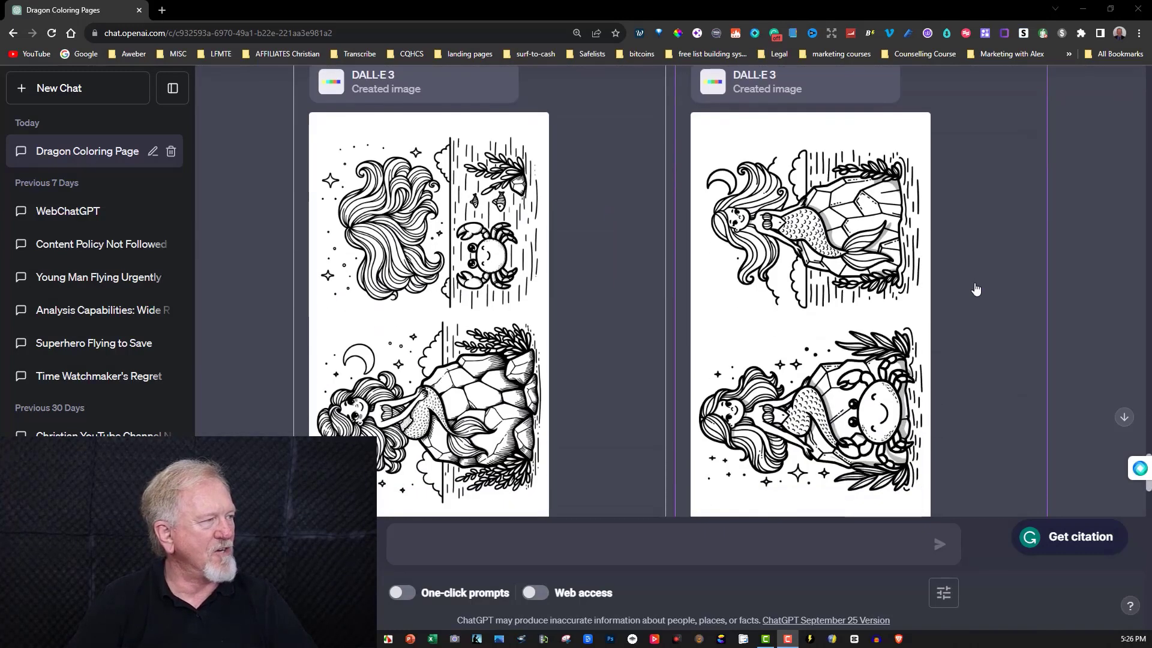
scroll("down", 3)
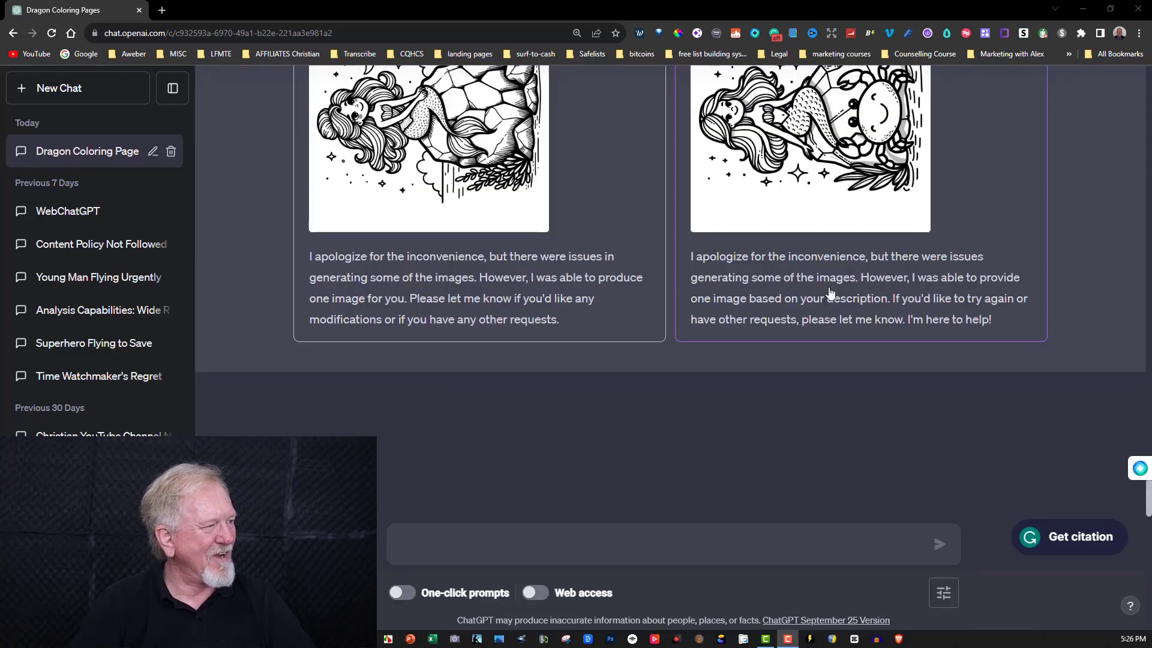
Resend the mermaid-and-crab prompt, follow up with 'image 2', and copy the prompt text
type("Create black and white coloring pages. No color, no shading, cartoon style of a mermaid sitting on a rock.  The their is a crab sitting on the rock next to the mermaid. Aspect ratio 9:16, no shading")
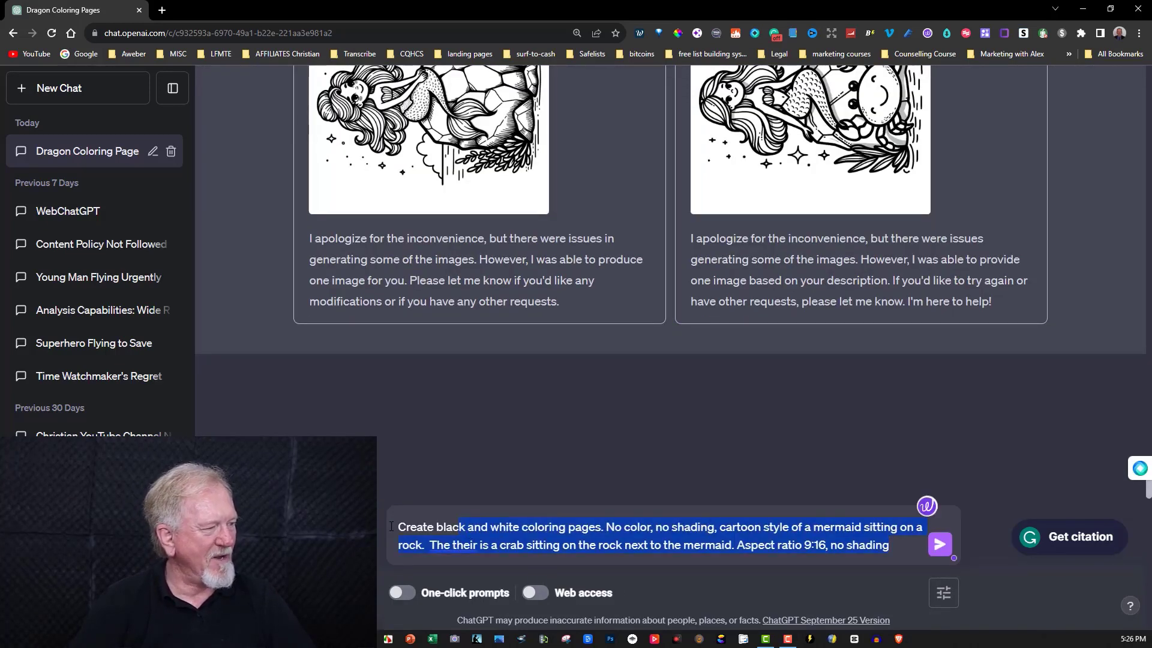
type("ima")
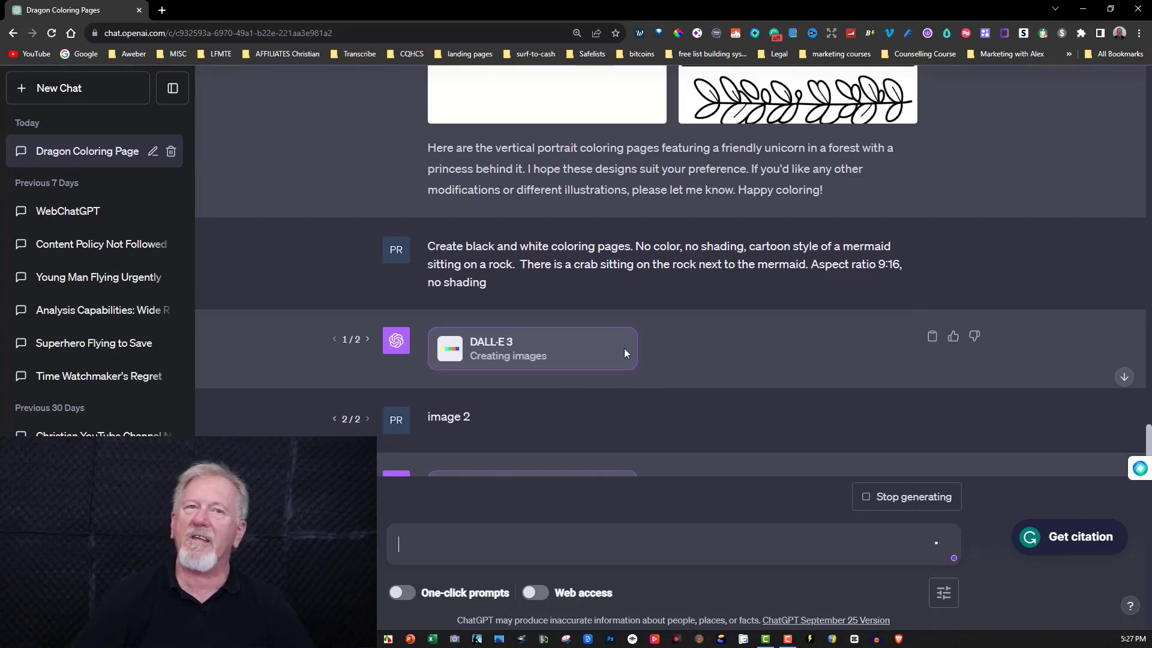
scroll("down", 3)
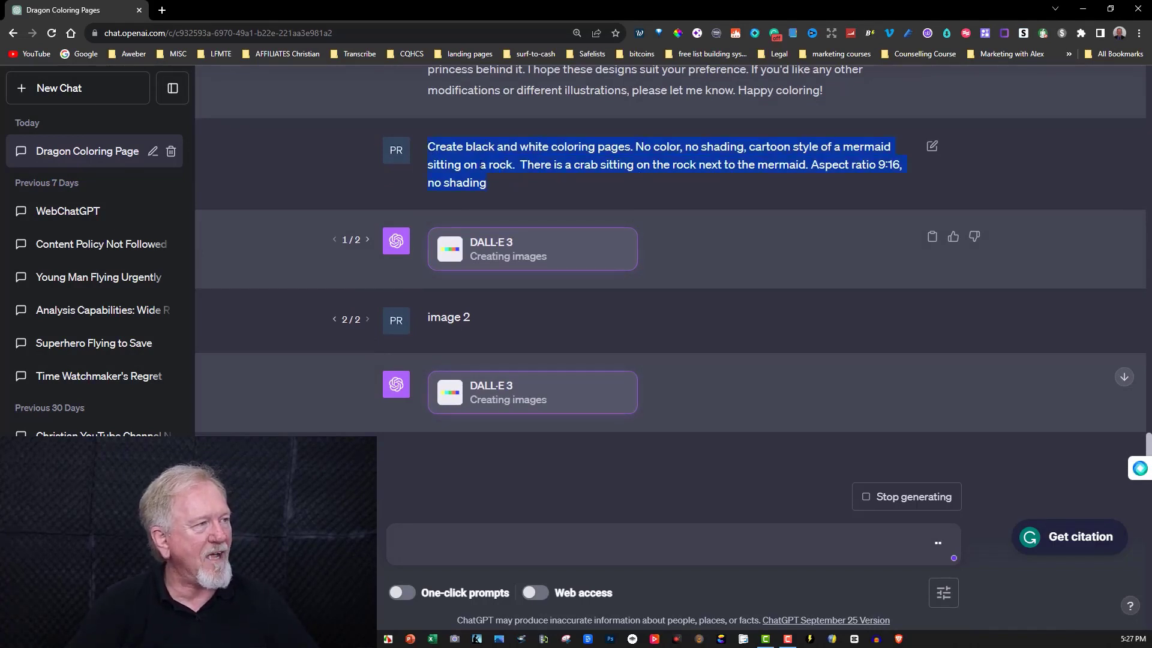
right_click(514, 164)
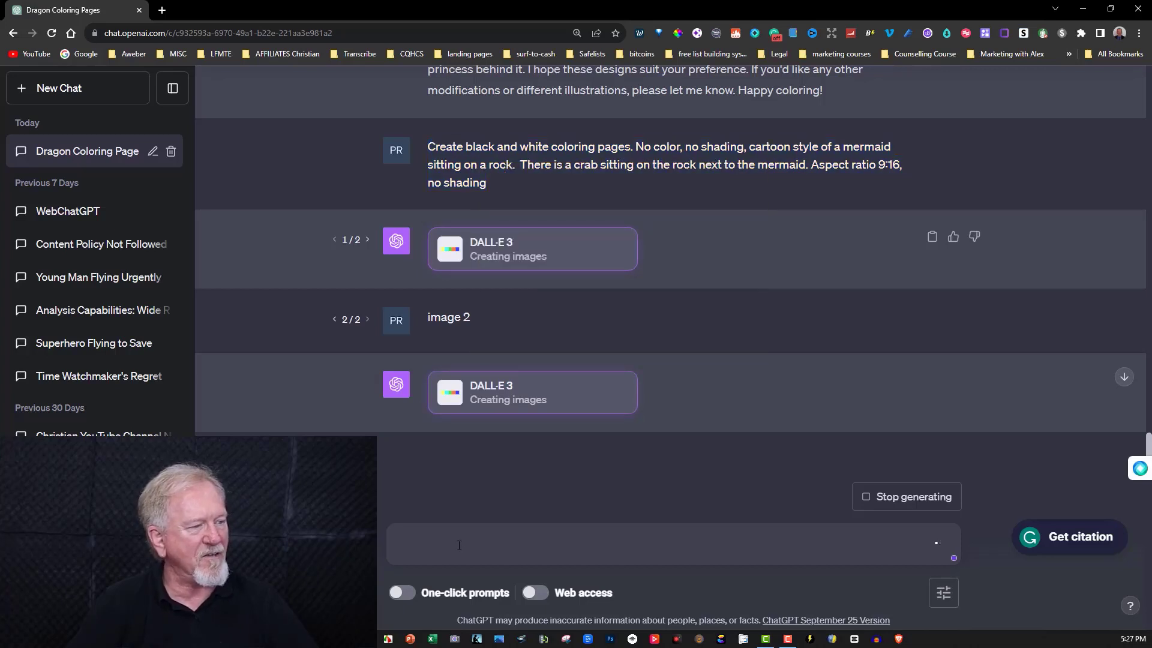
Request vibrant 9:16 cover images of one mermaid on a rock, resubmitting and regenerating after an error
type("Create black and white coloring pages. No color, no shading, cartoon style of a mermaid sitting on a rock.  There is a crab sitting on the rock next to the mermaid. Aspect ratio 9:16, no shading")
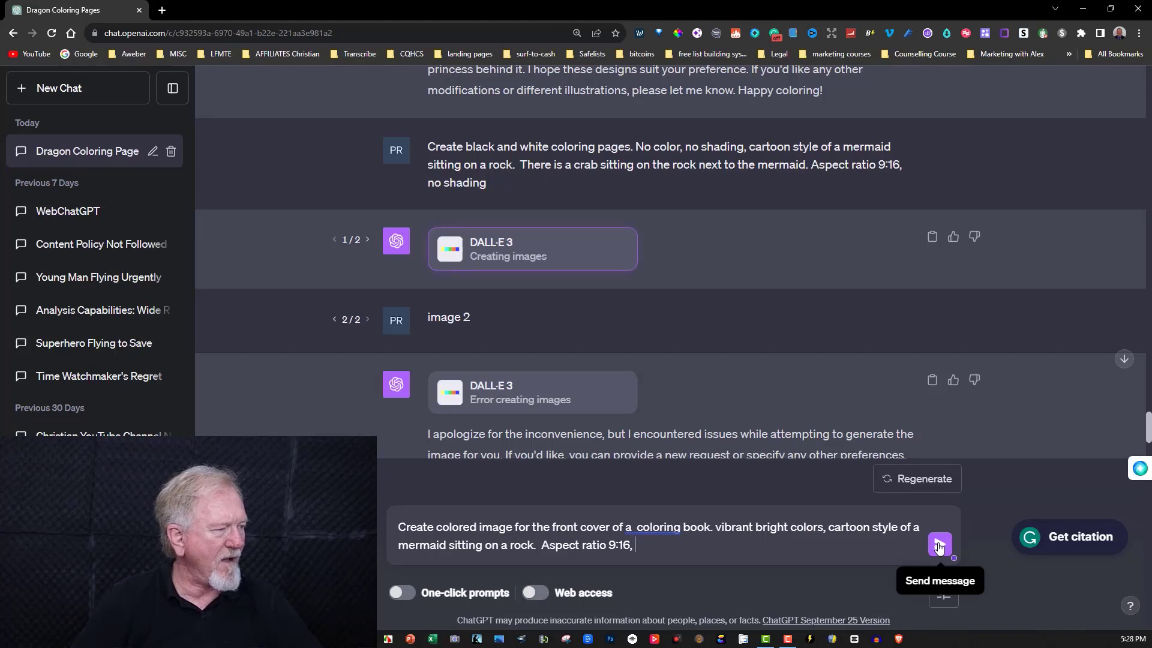
left_click(939, 545)
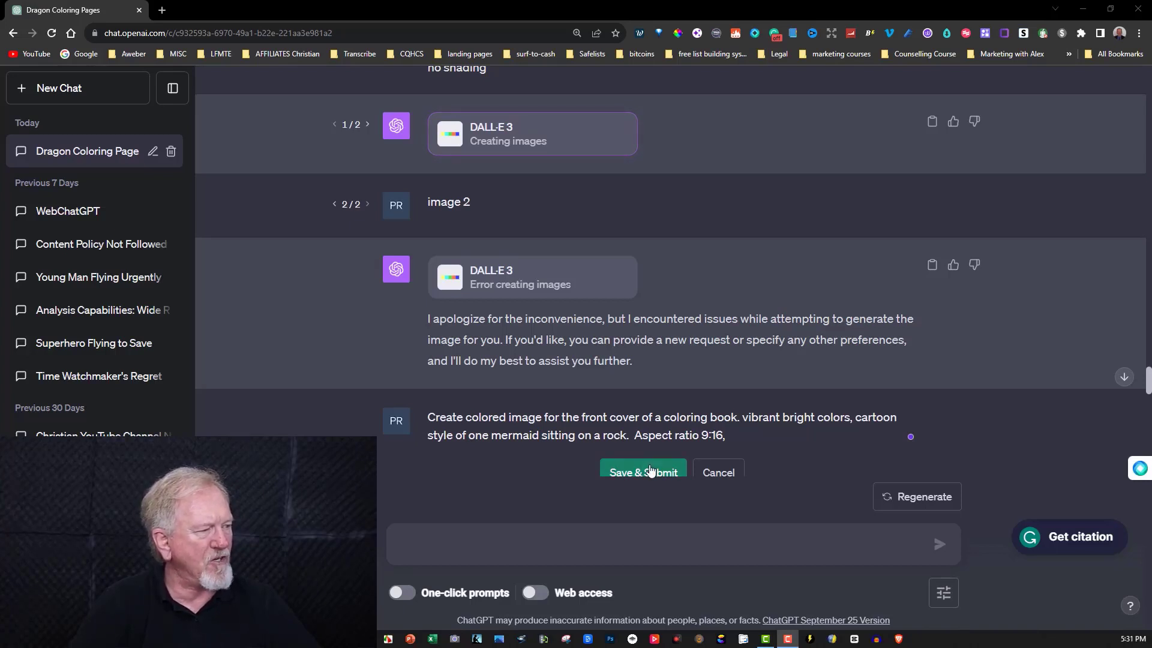
left_click(642, 472)
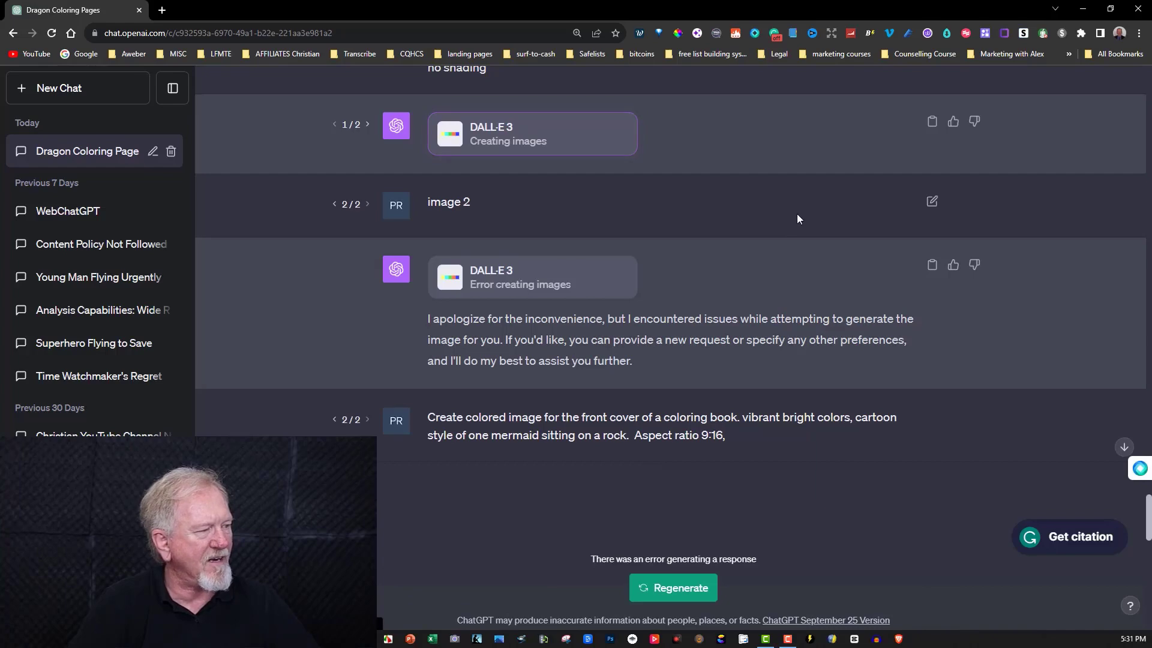
left_click(671, 587)
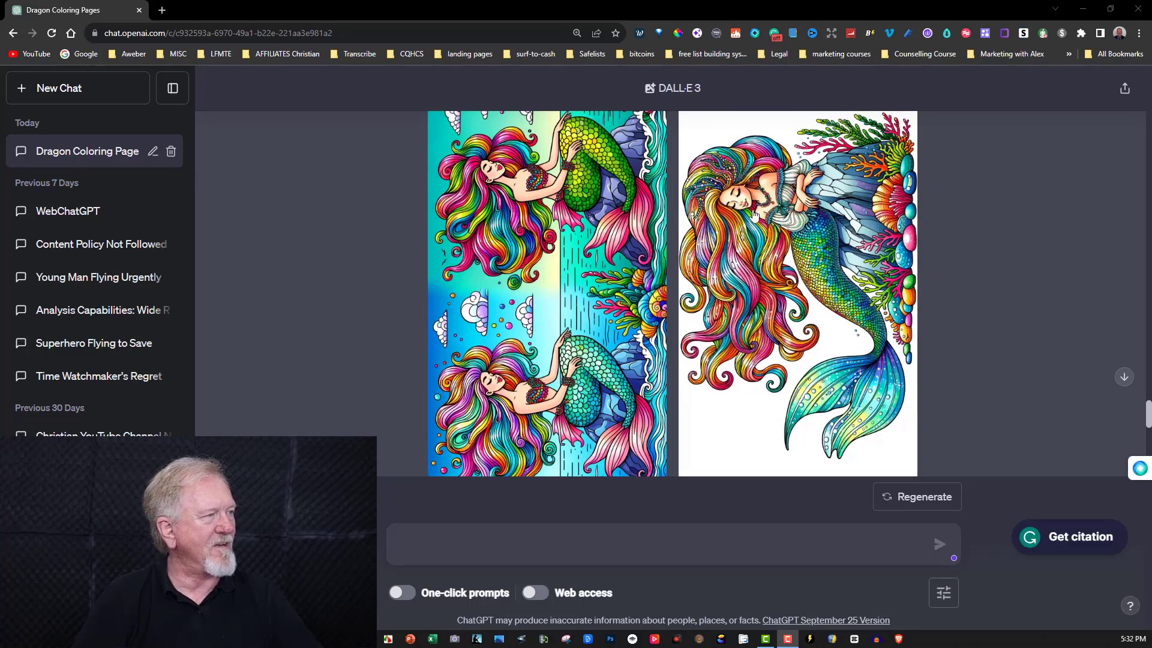
scroll("down", 3)
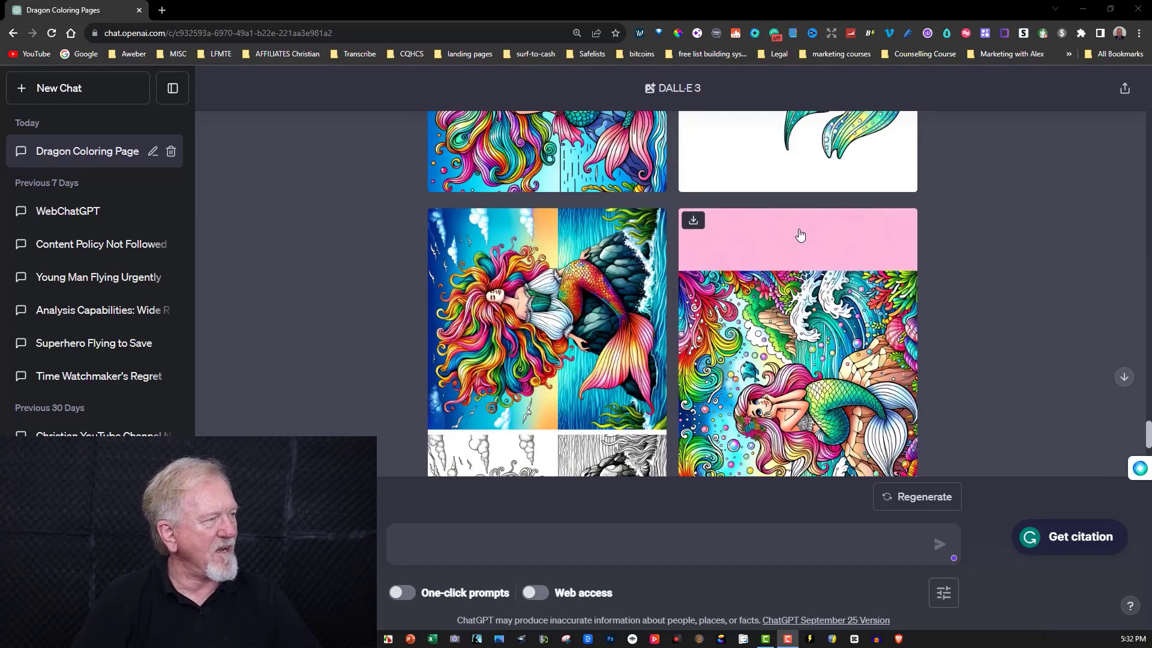
scroll("down", 3)
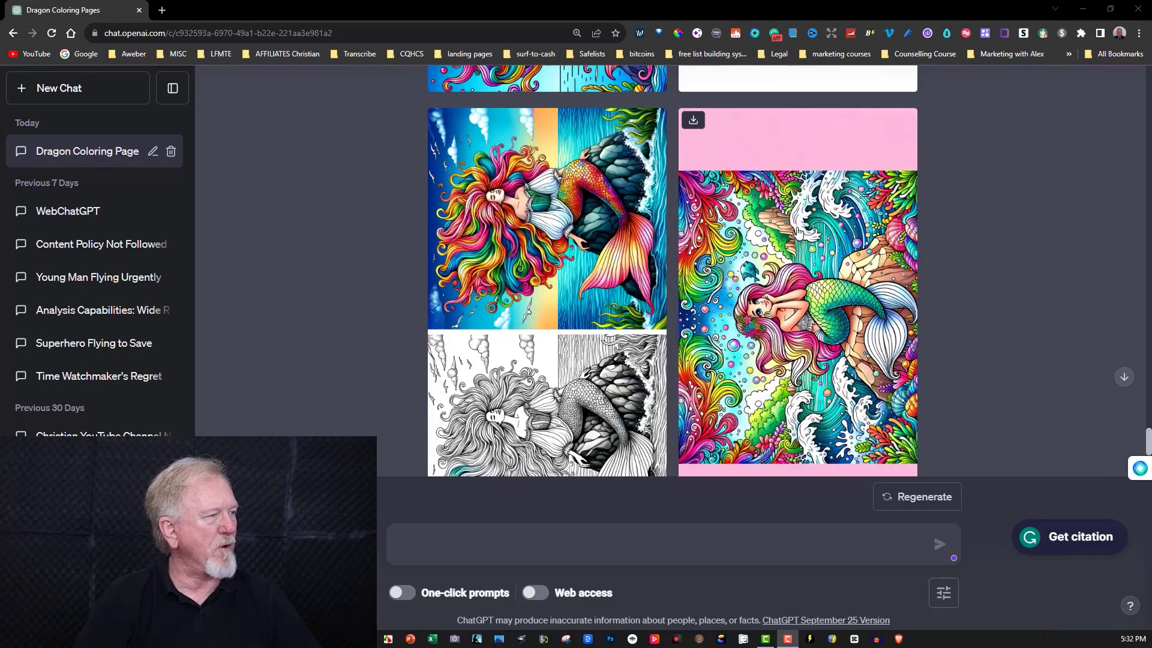
scroll("down", 3)
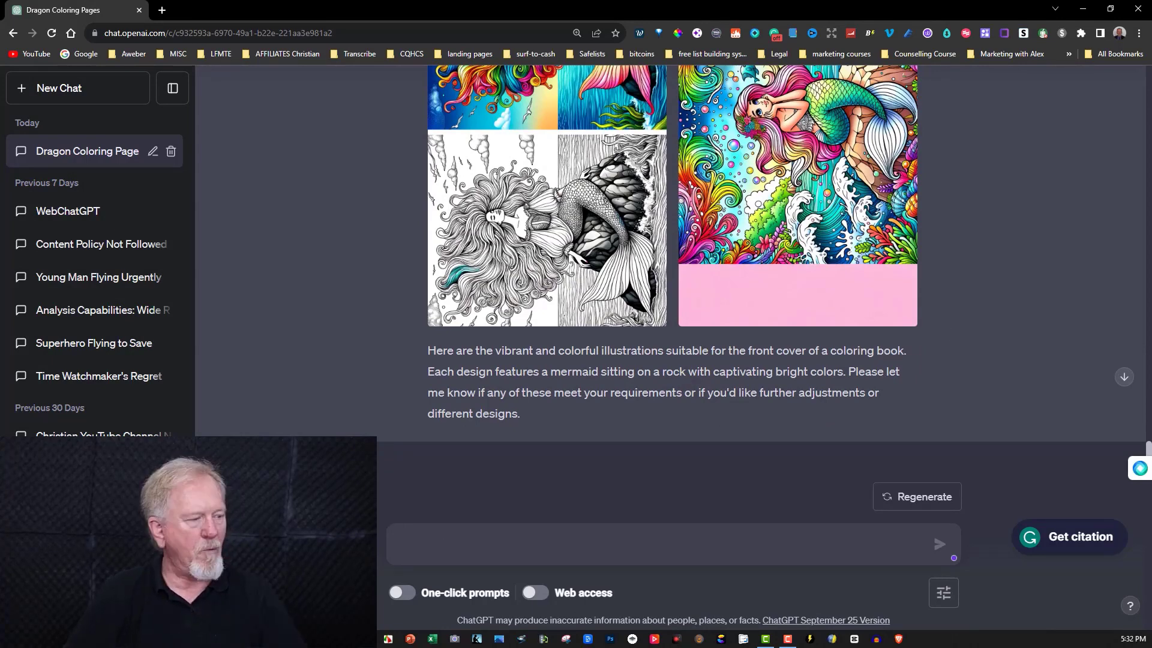
Request a 9:16 cover with one vertical mermaid before ocean and sky
type("Put one mermaid on the cover, and make it a vertical image were she is vertical going down the length of the page, behind her is the ocean and the sky. Aspect ratio 9:16")
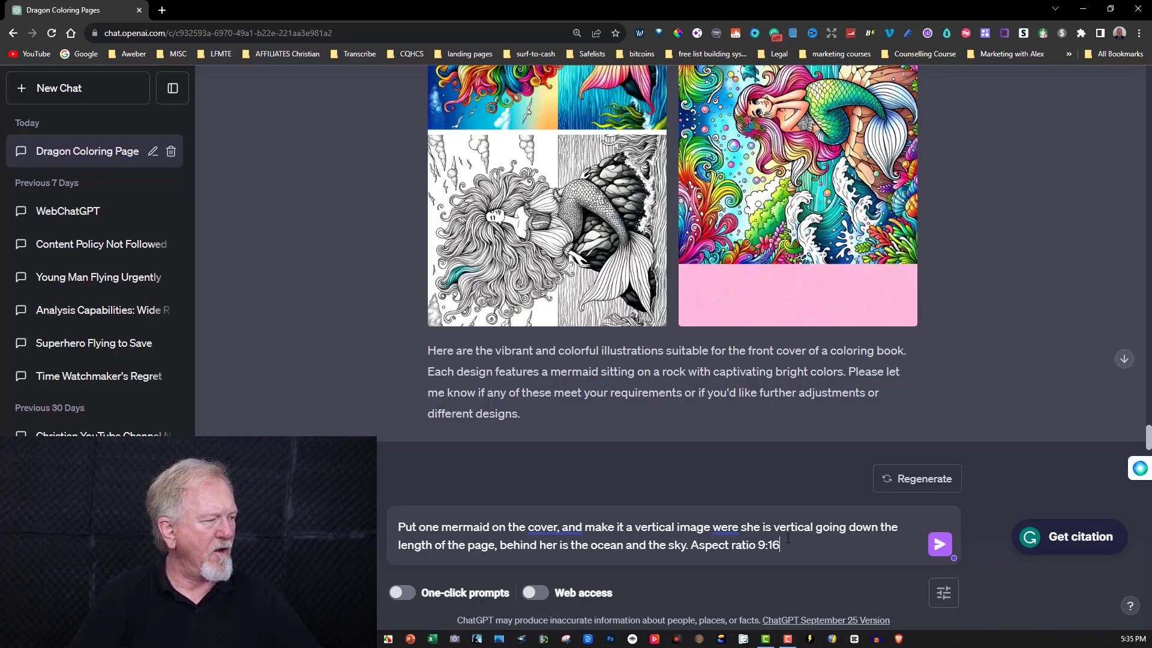
type("vibrant and b")
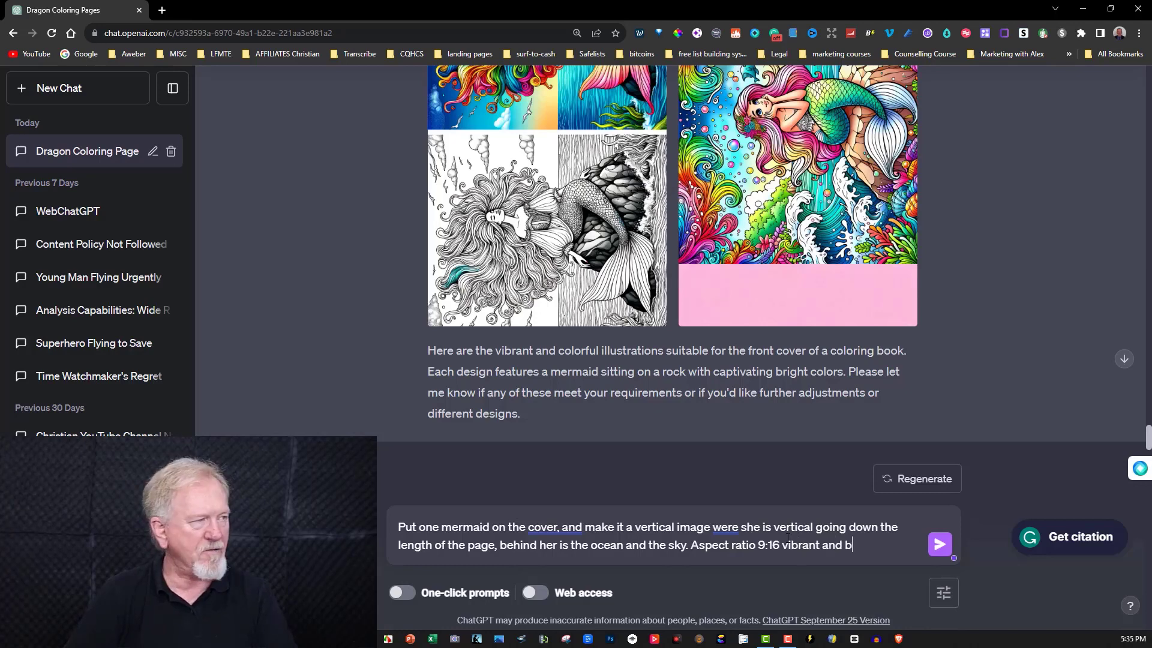
left_click(939, 544)
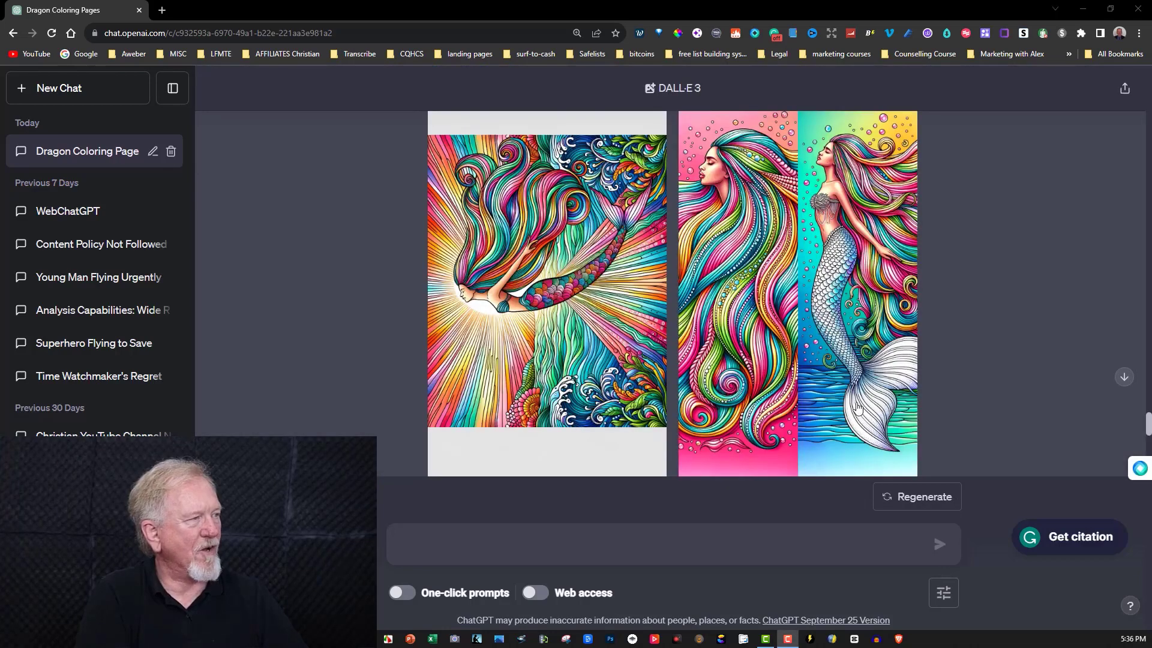
mouse_move(808, 206)
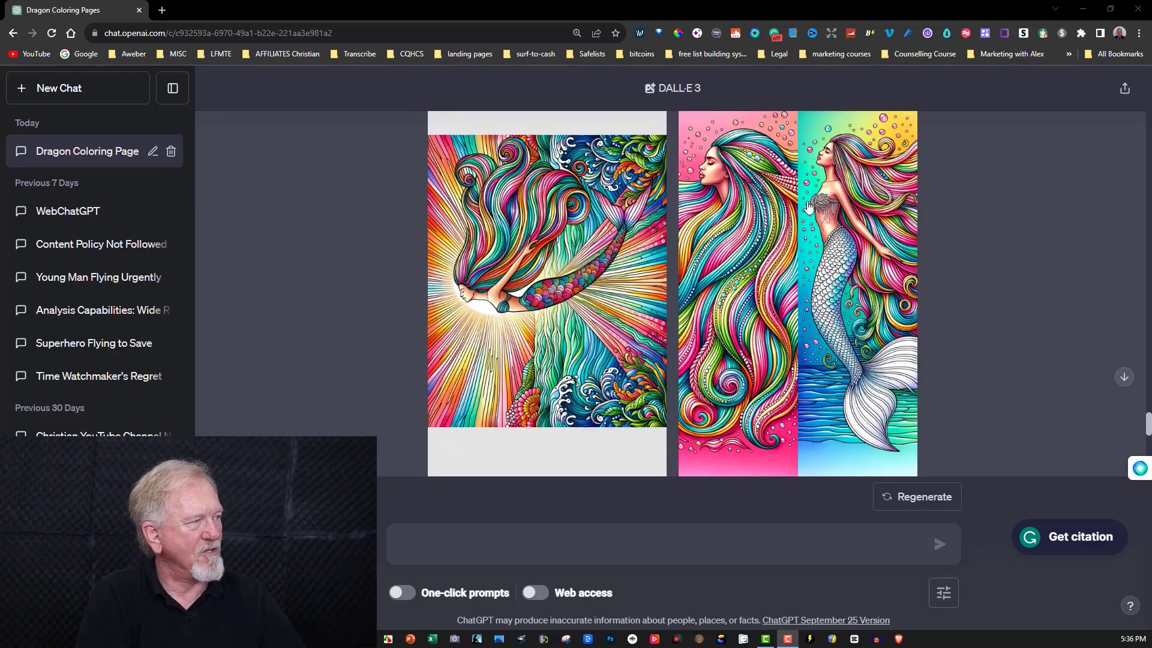
mouse_move(757, 234)
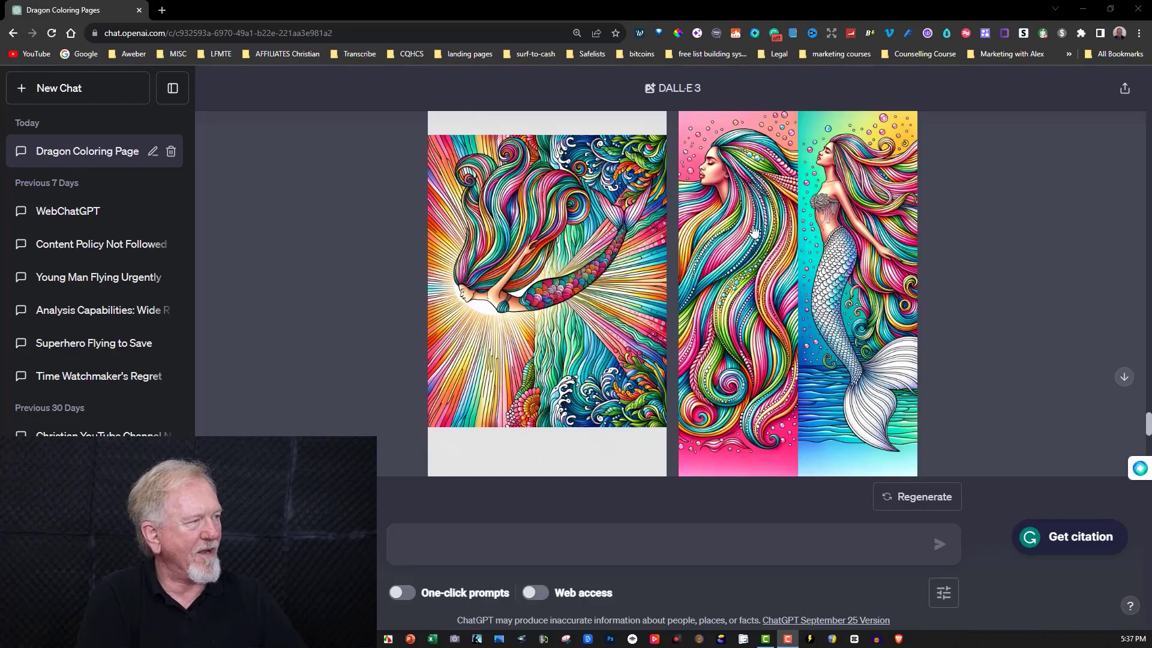
scroll("down", 3)
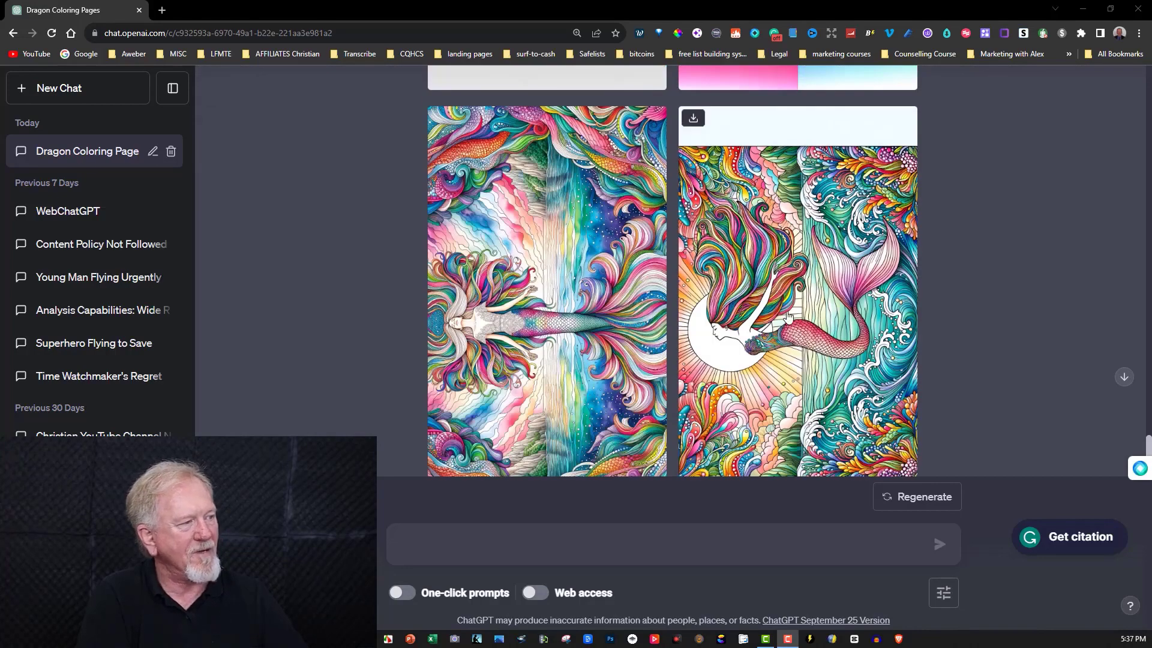
mouse_move(778, 287)
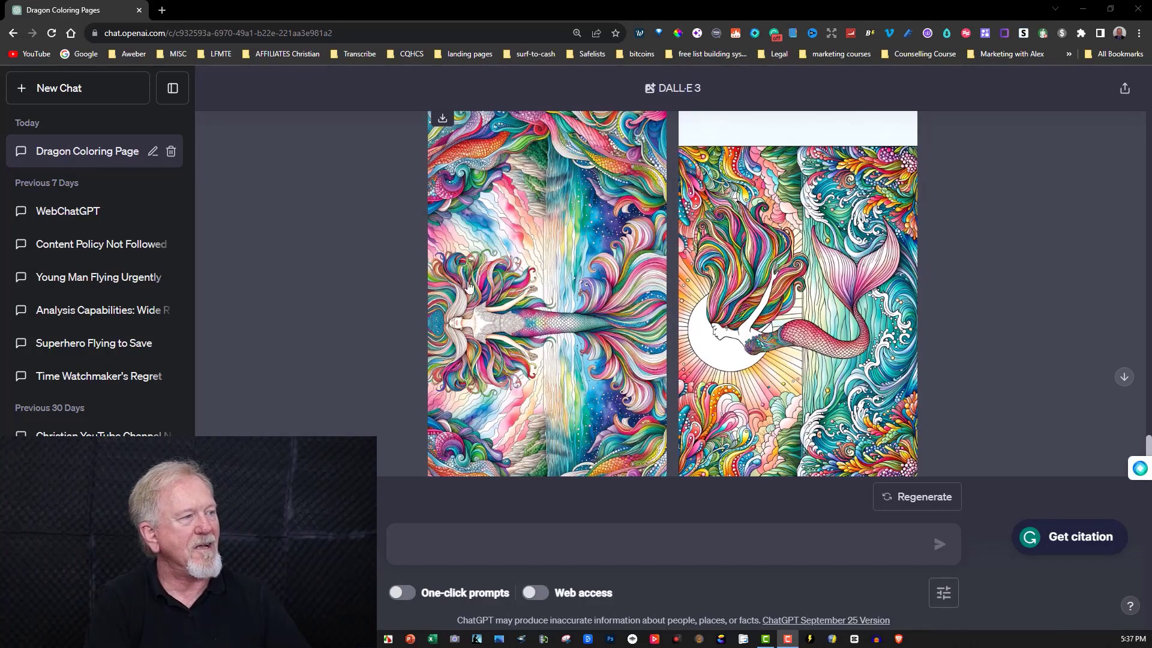
mouse_move(469, 193)
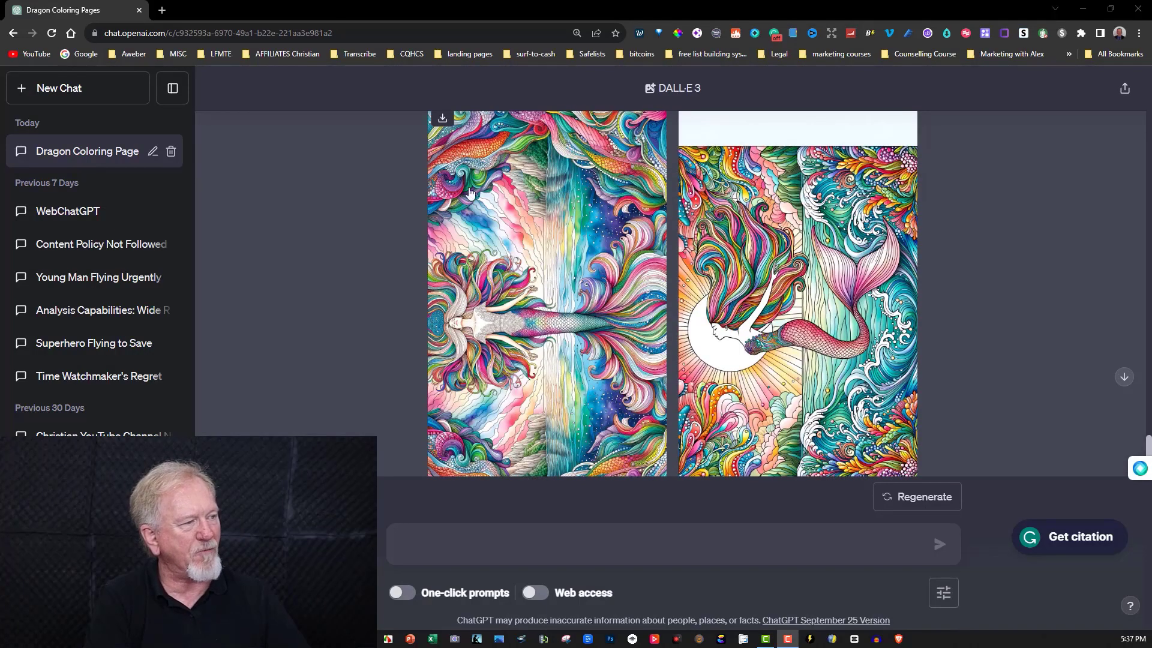